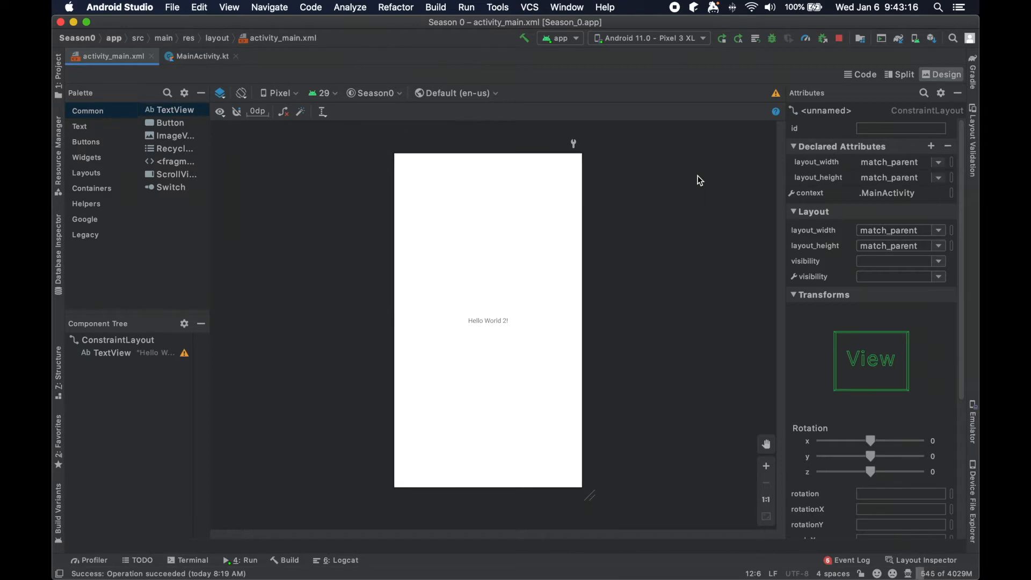
{"action": "mouse_move", "coordinate": [716, 275]}
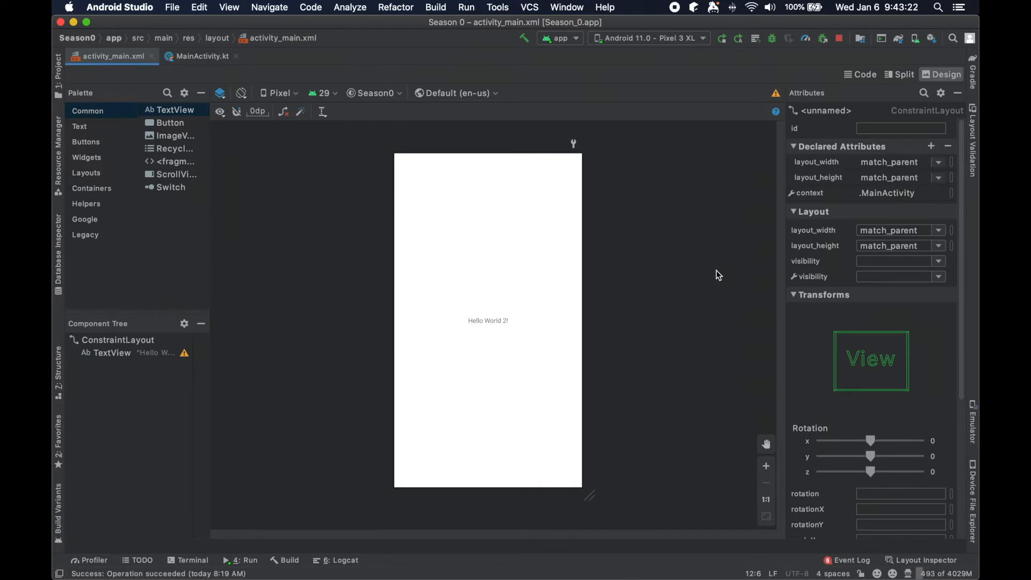
{"action": "mouse_move", "coordinate": [655, 267]}
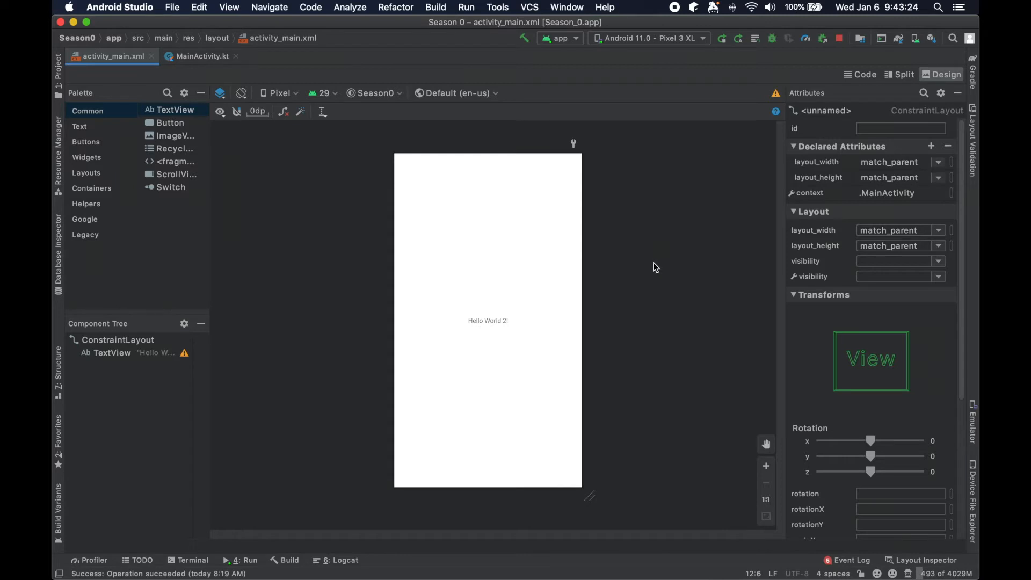
Step: Switch activity_main.xml between Split and Code views, ending in Split view beside the preview
{"action": "left_click", "coordinate": [489, 320]}
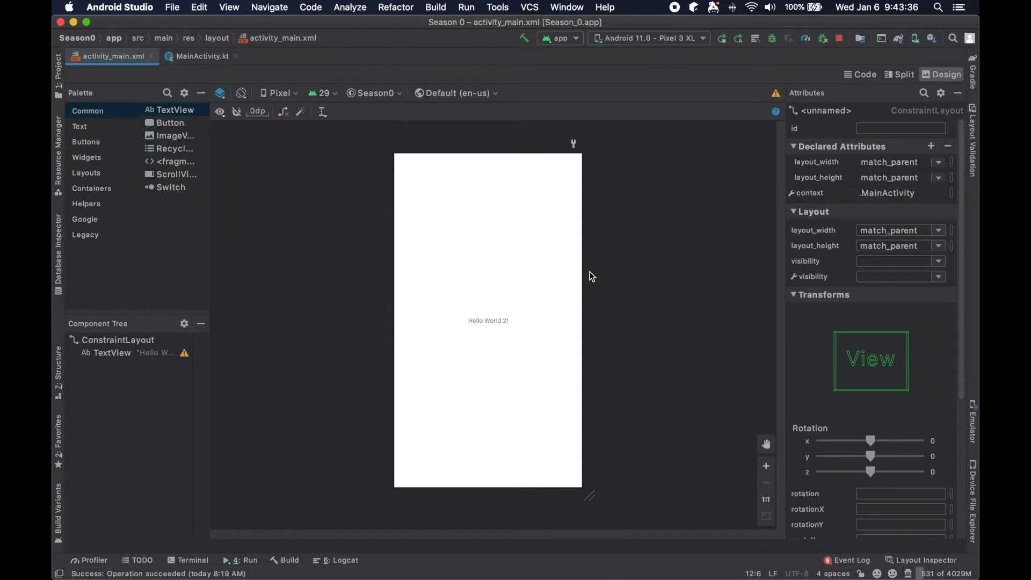
{"action": "mouse_move", "coordinate": [592, 275]}
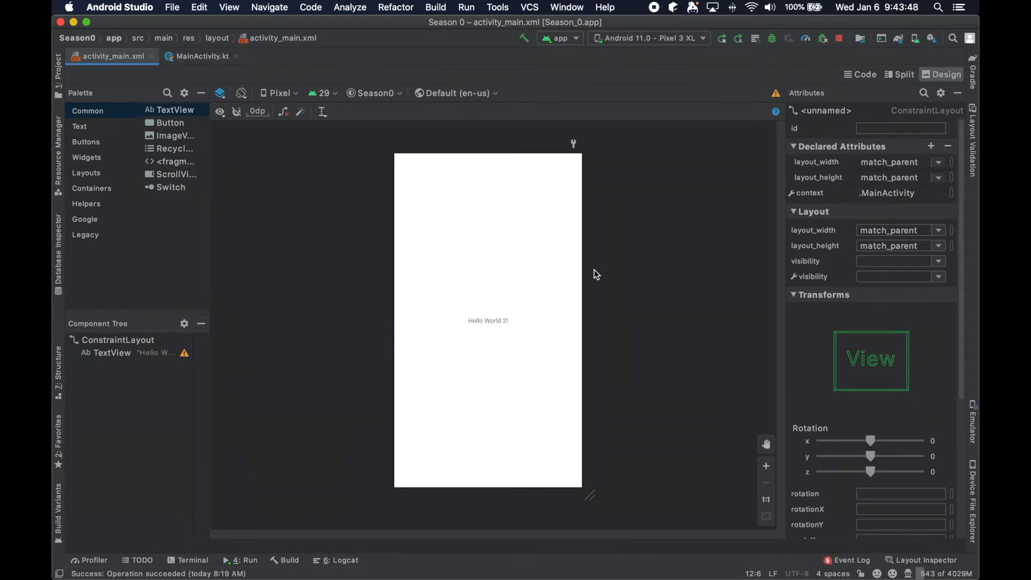
{"action": "mouse_move", "coordinate": [598, 281]}
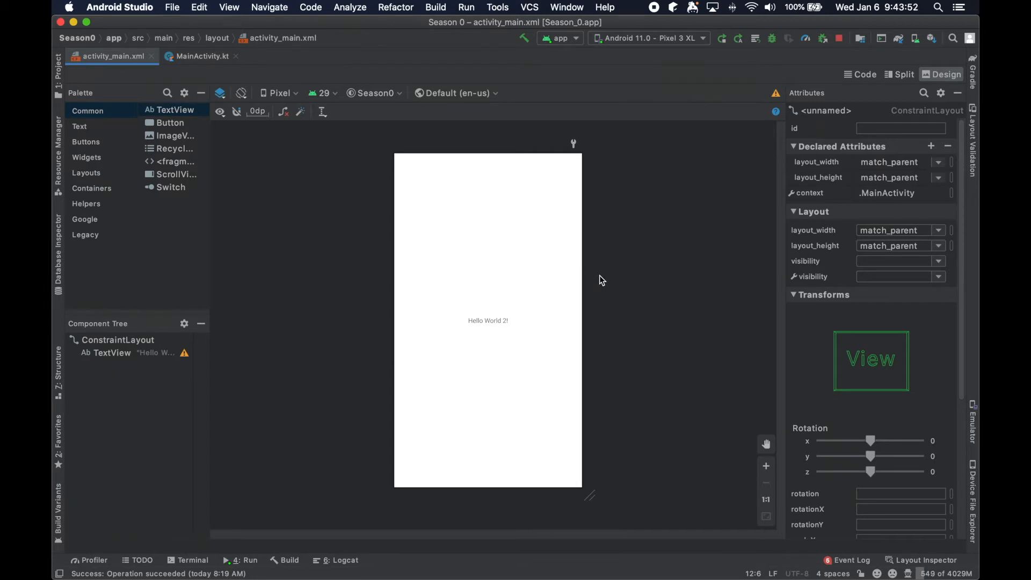
{"action": "left_click", "coordinate": [487, 320]}
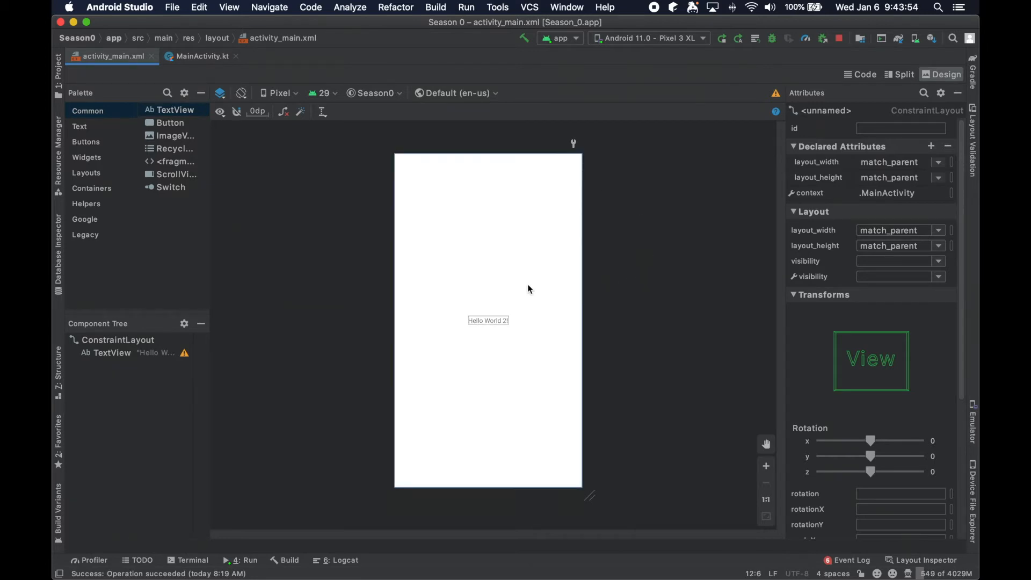
{"action": "mouse_move", "coordinate": [725, 368]}
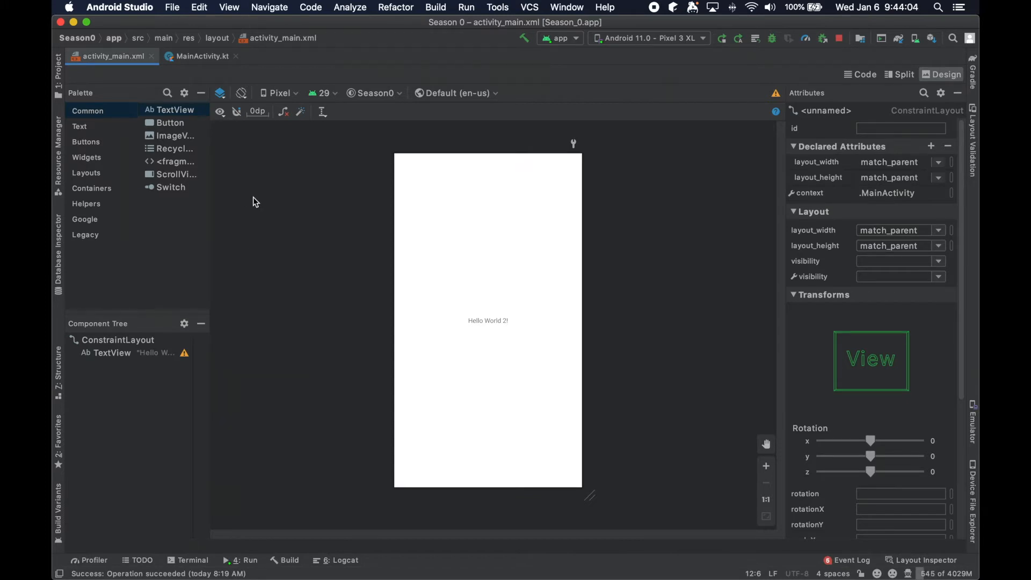
{"action": "mouse_move", "coordinate": [877, 112]}
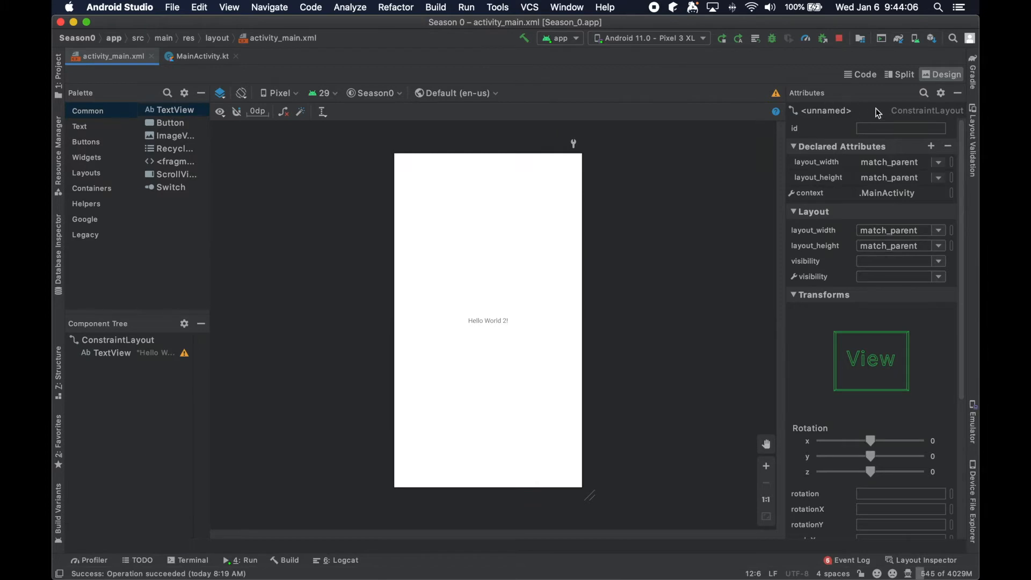
{"action": "mouse_move", "coordinate": [908, 360]}
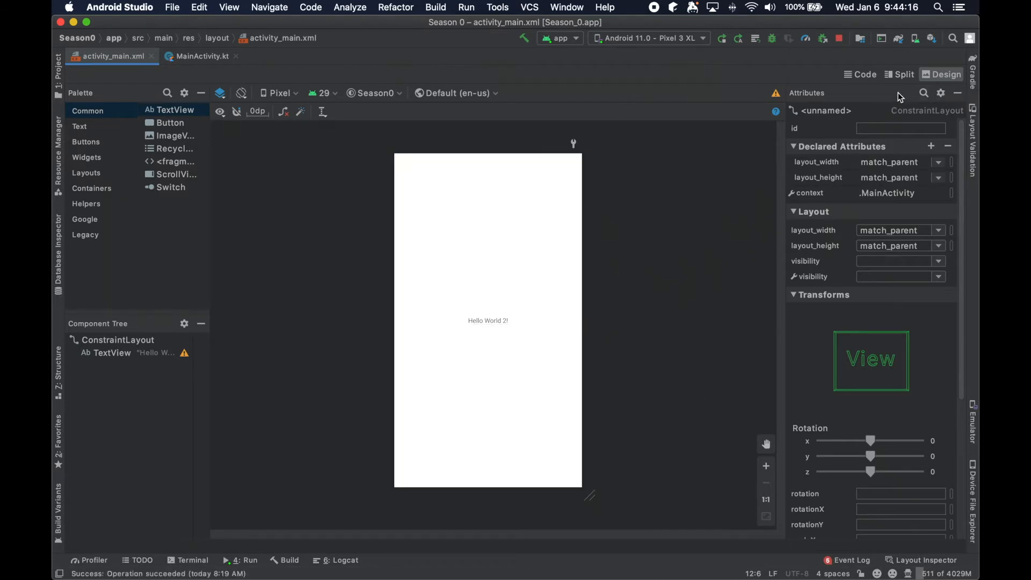
{"action": "left_click", "coordinate": [899, 74]}
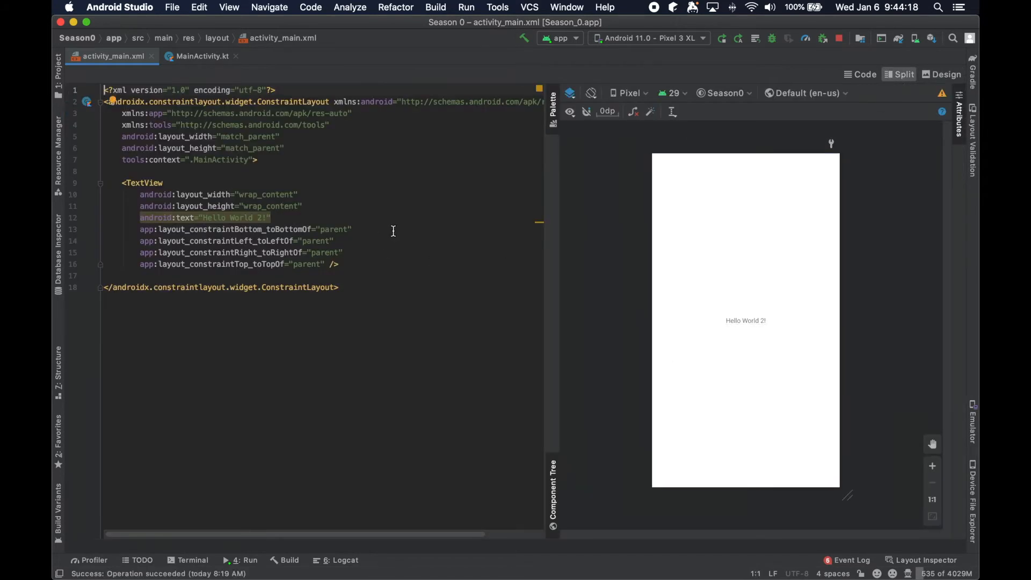
{"action": "mouse_move", "coordinate": [144, 126]}
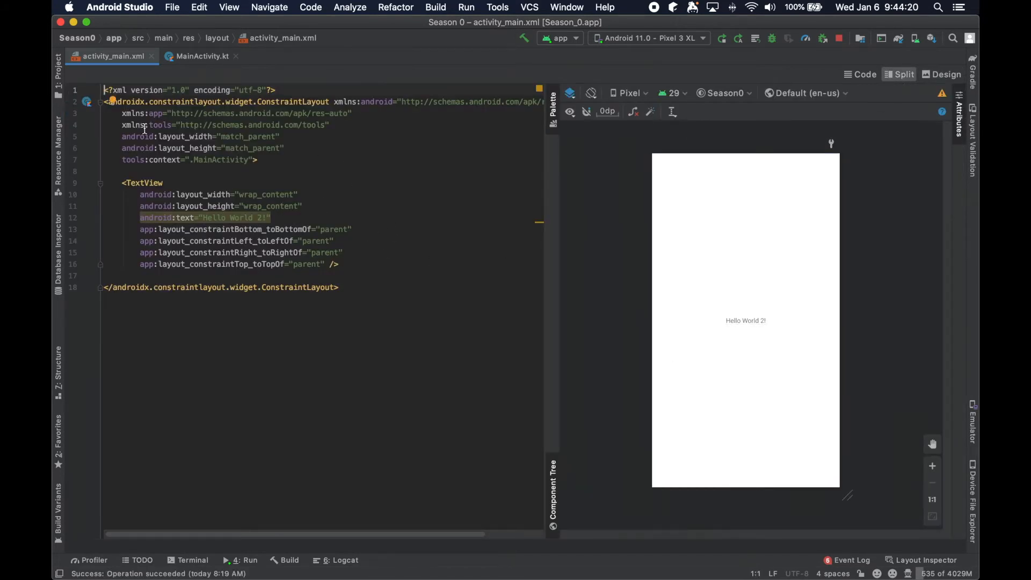
{"action": "left_click", "coordinate": [745, 320]}
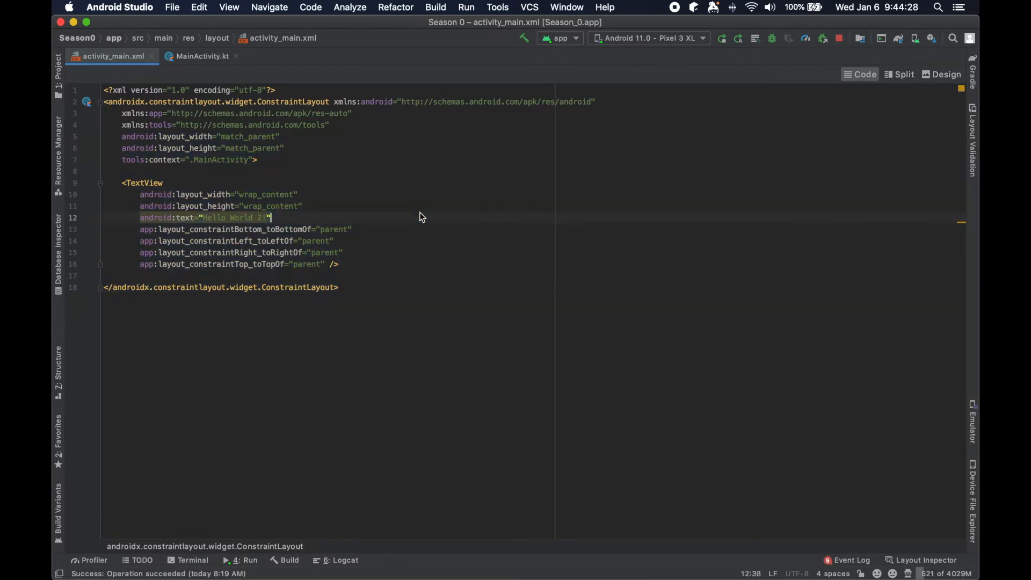
{"action": "left_click", "coordinate": [946, 73]}
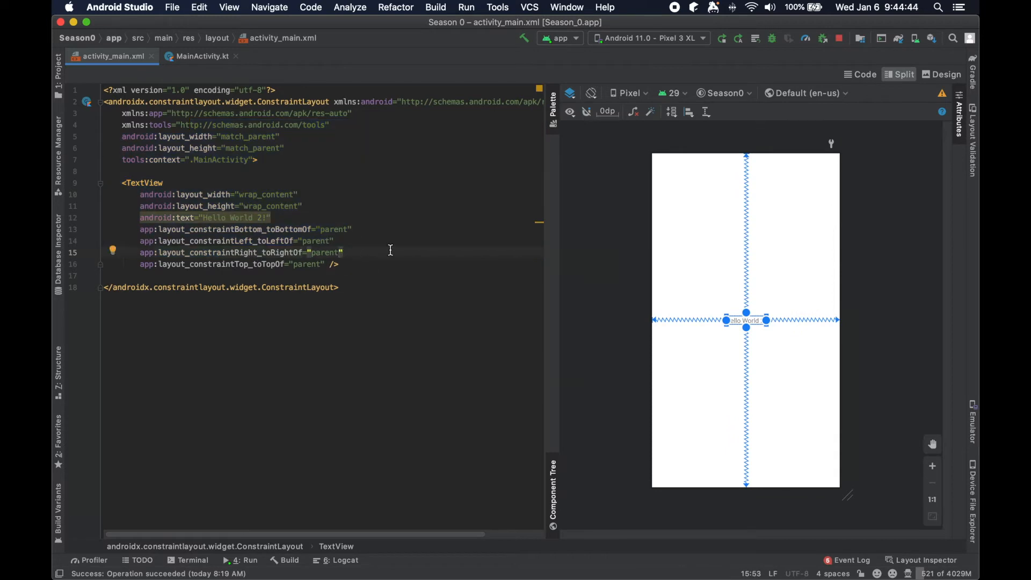
{"action": "mouse_move", "coordinate": [829, 170]}
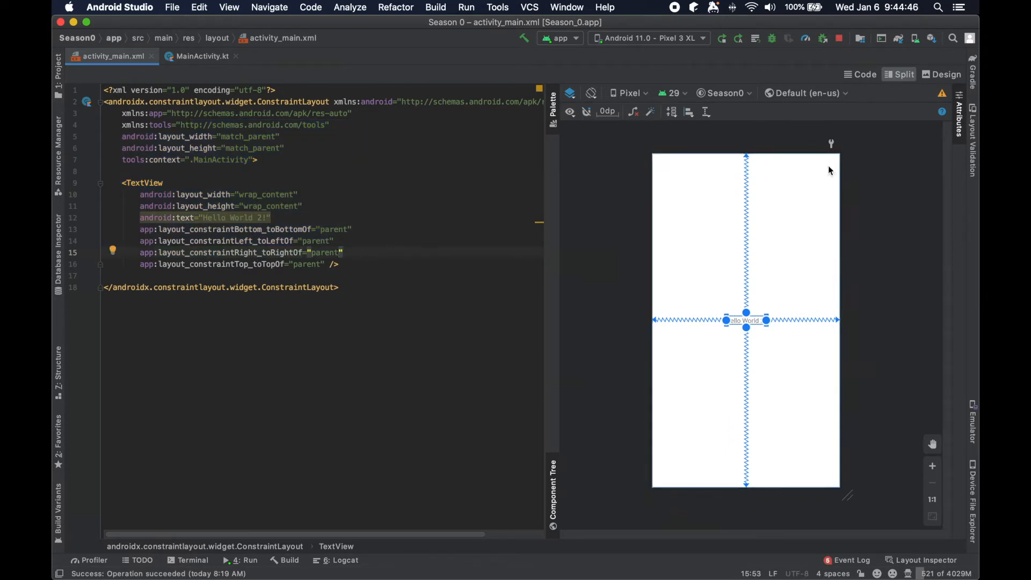
Step: Switch to Design view and scroll the Attributes panel to the text view's constraints
{"action": "left_click", "coordinate": [945, 73]}
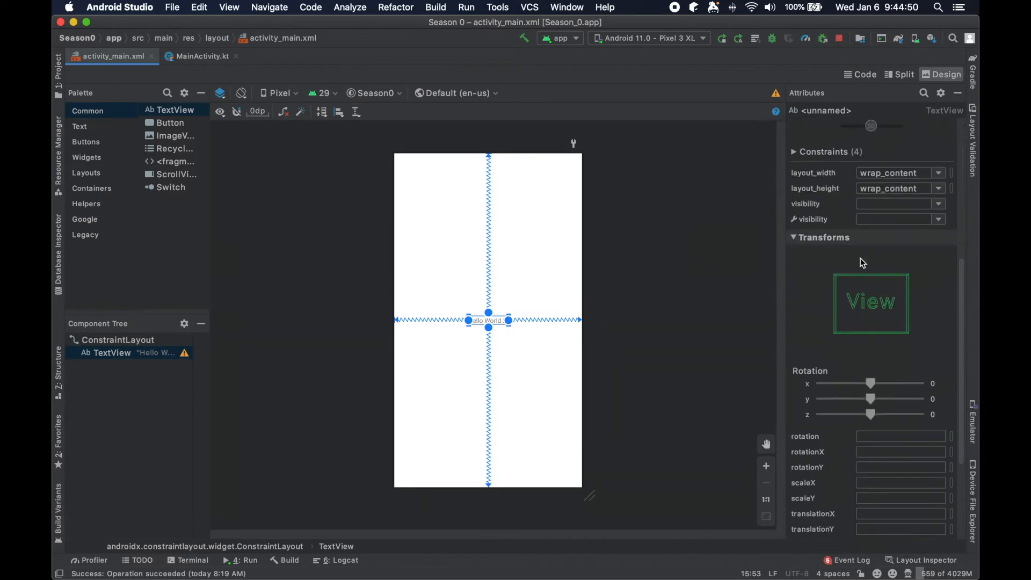
{"action": "scroll", "scroll_direction": "down", "scroll_amount": 3}
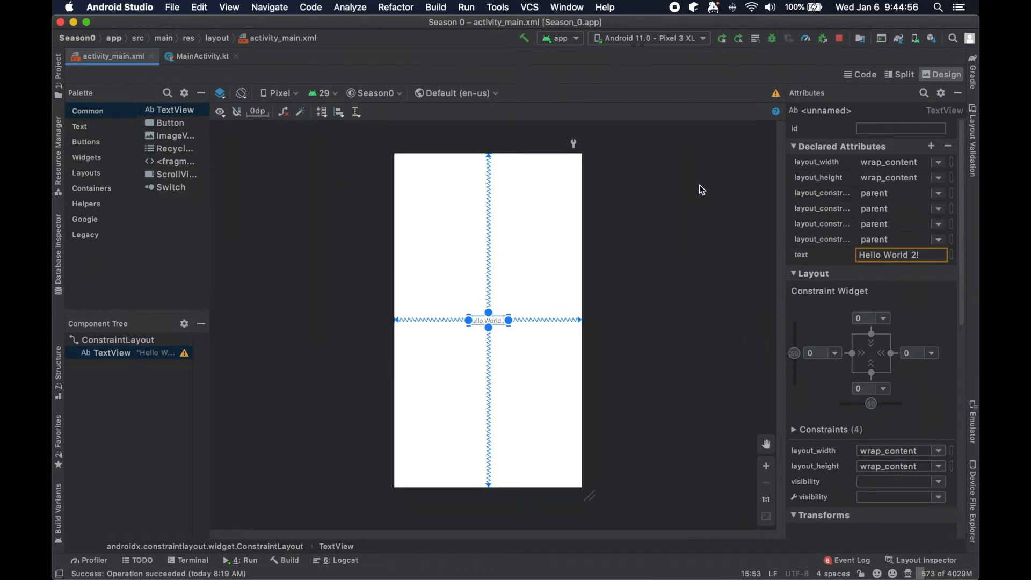
{"action": "mouse_move", "coordinate": [735, 248]}
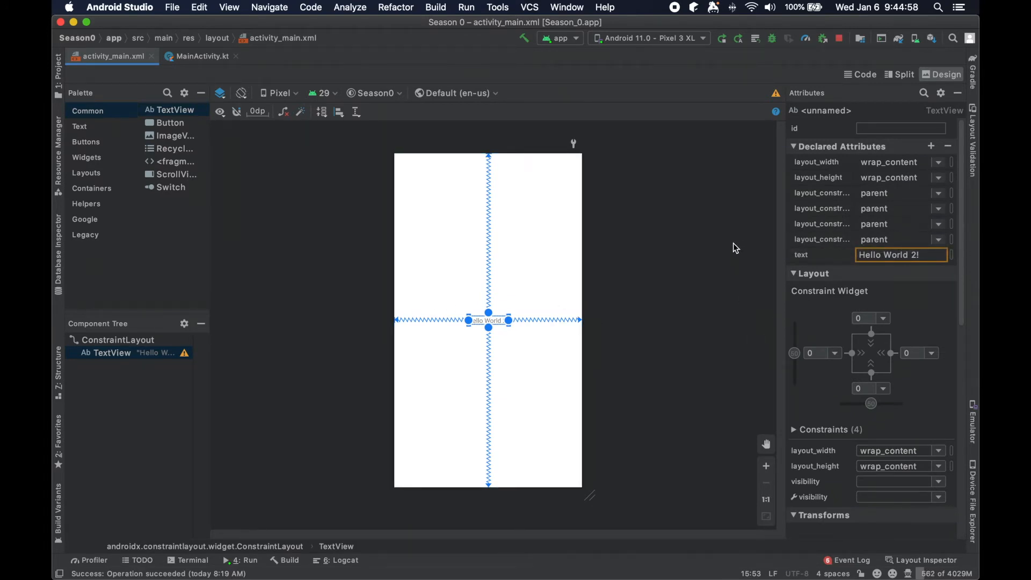
{"action": "mouse_move", "coordinate": [671, 257]}
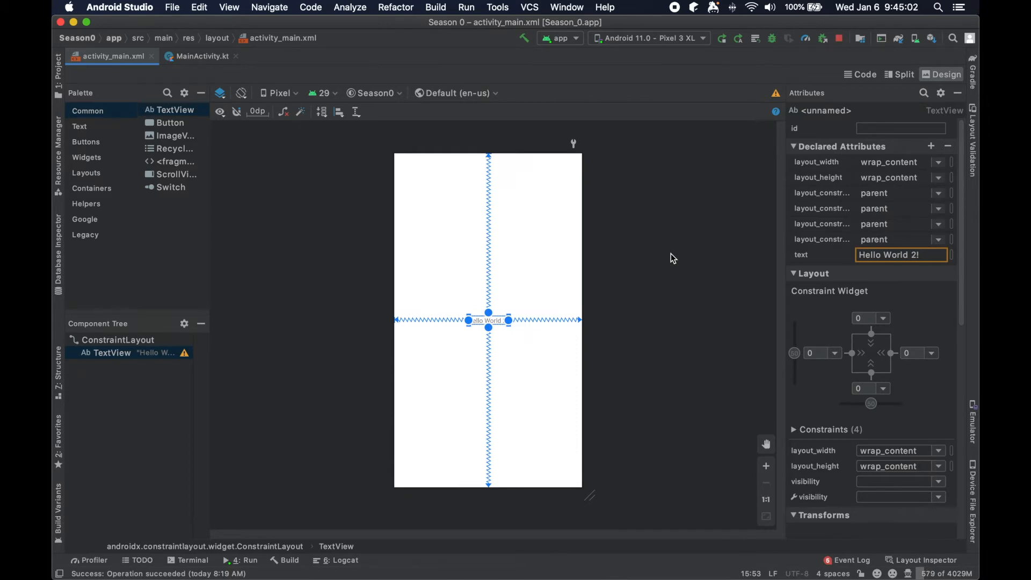
{"action": "mouse_move", "coordinate": [734, 190]}
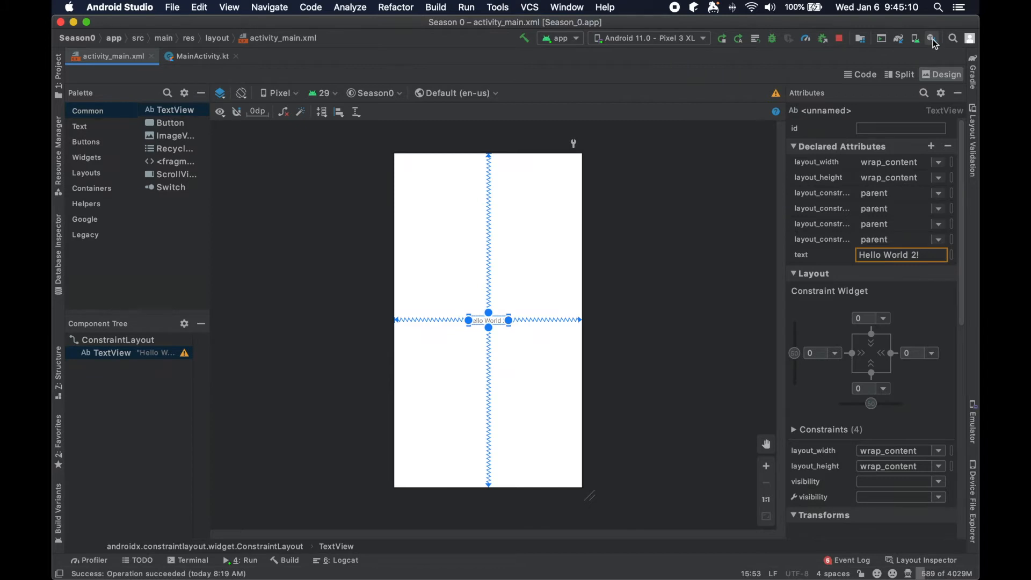
{"action": "left_click", "coordinate": [931, 38]}
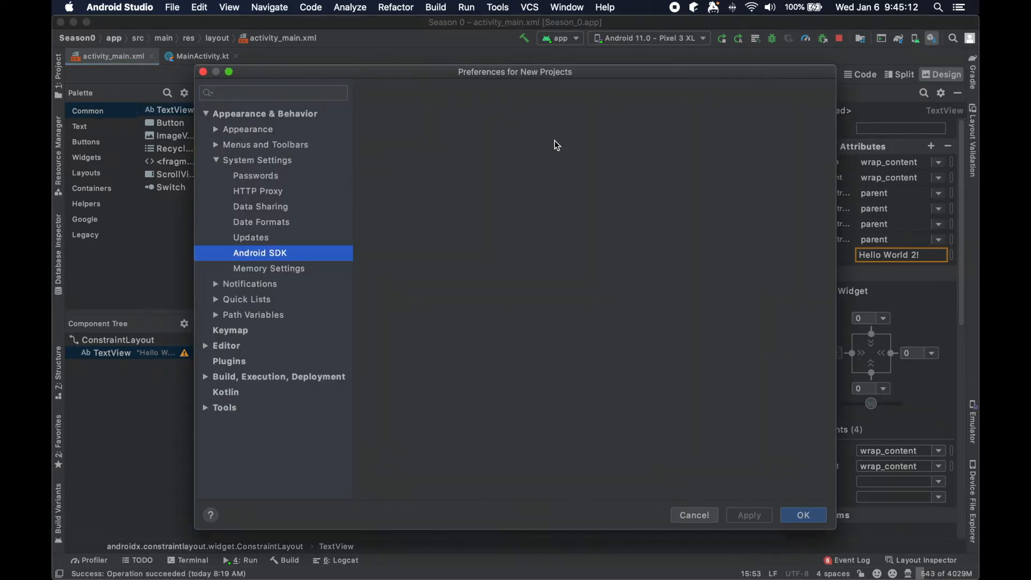
{"action": "left_click", "coordinate": [260, 252]}
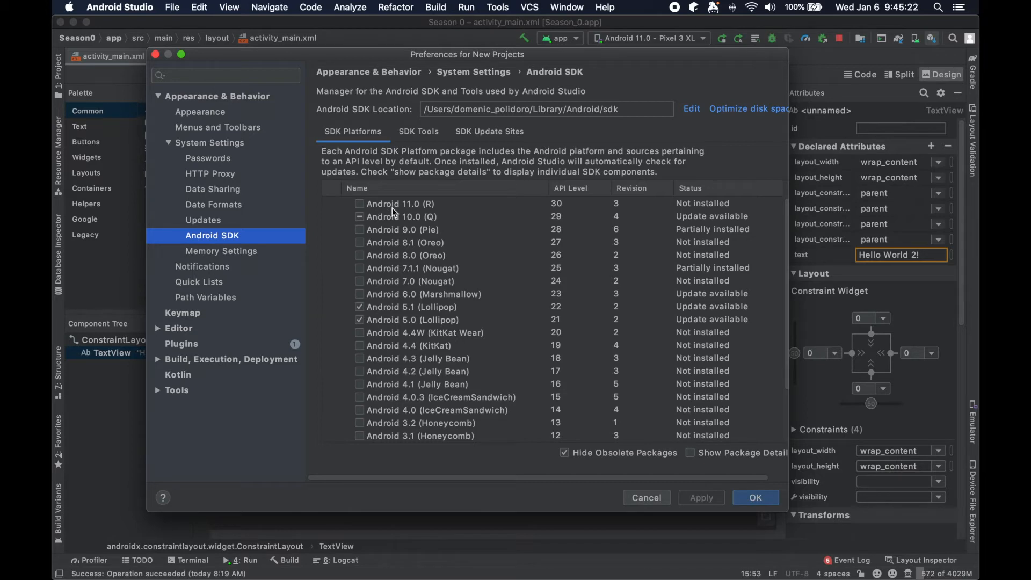
{"action": "mouse_move", "coordinate": [410, 211]}
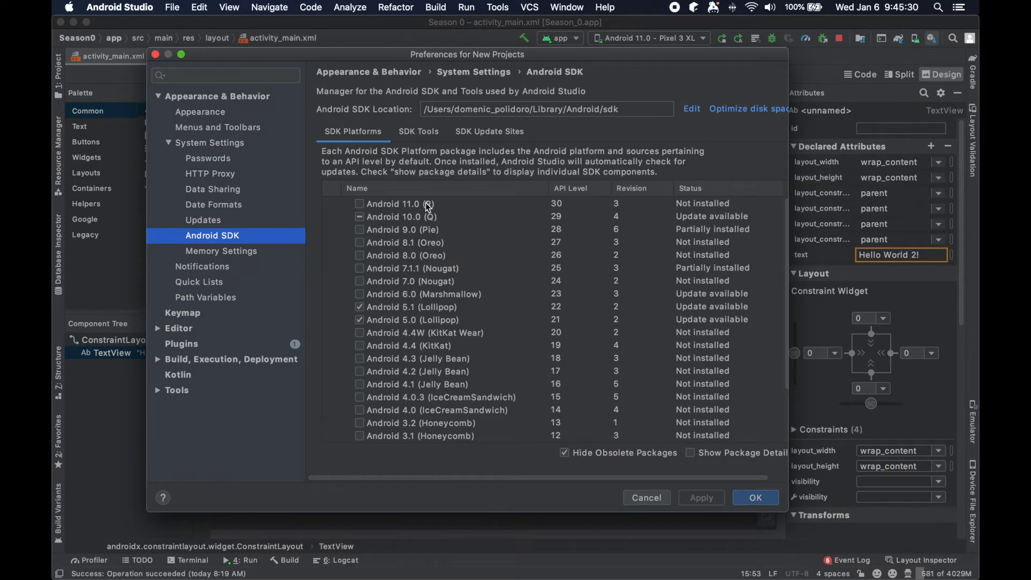
{"action": "mouse_move", "coordinate": [442, 276]}
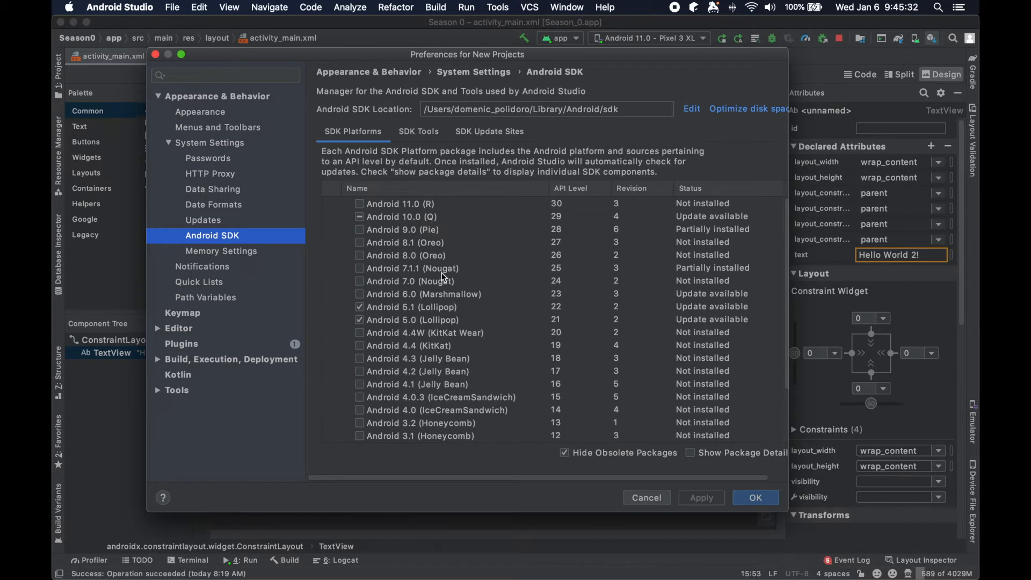
{"action": "mouse_move", "coordinate": [443, 272]}
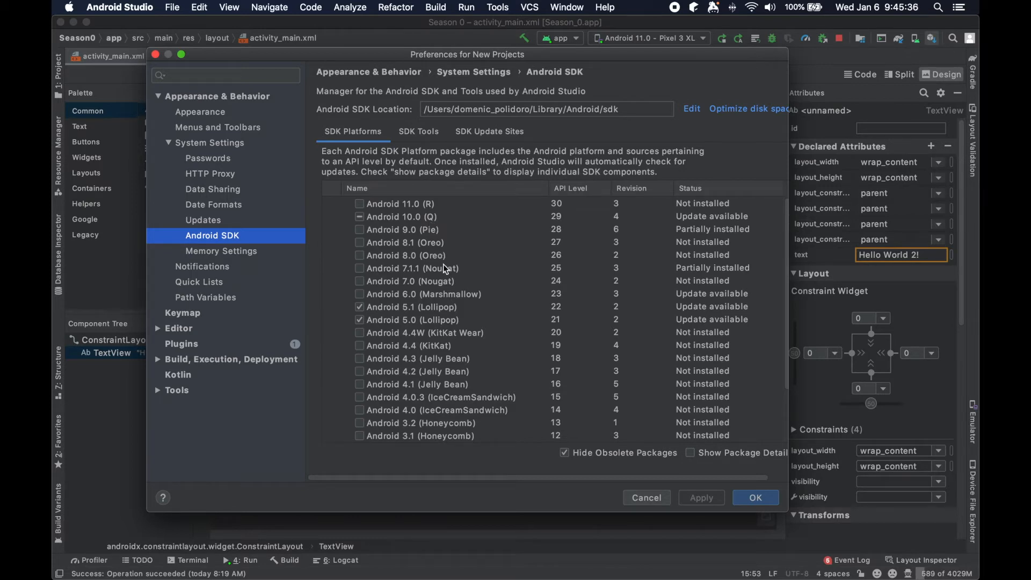
{"action": "mouse_move", "coordinate": [433, 308]}
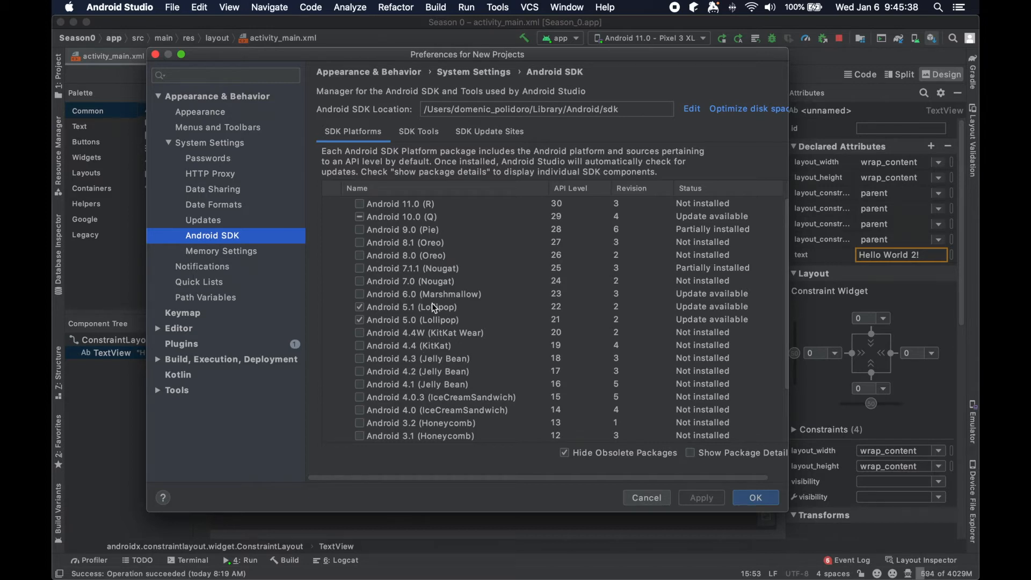
{"action": "mouse_move", "coordinate": [433, 307]}
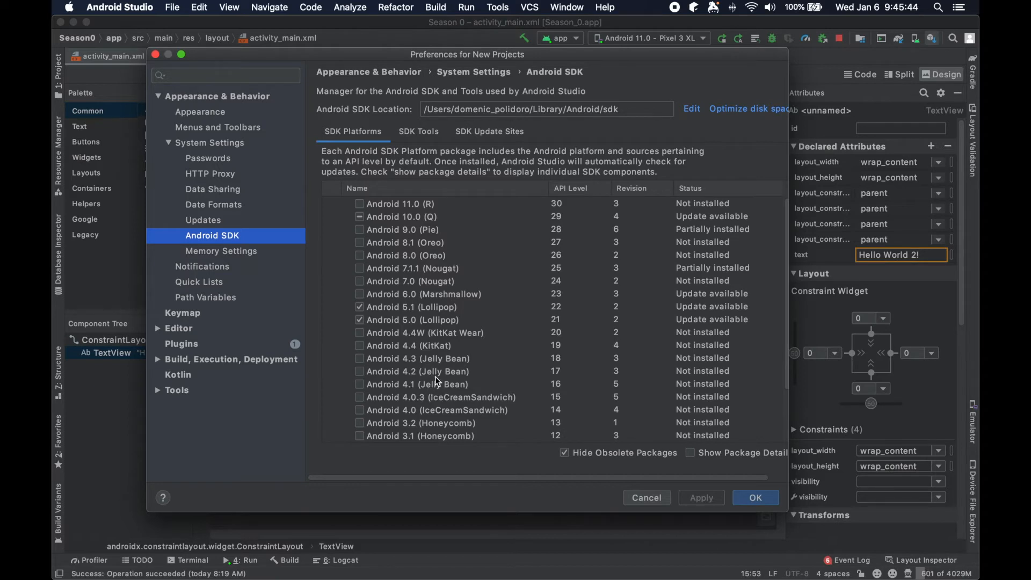
{"action": "mouse_move", "coordinate": [465, 355]}
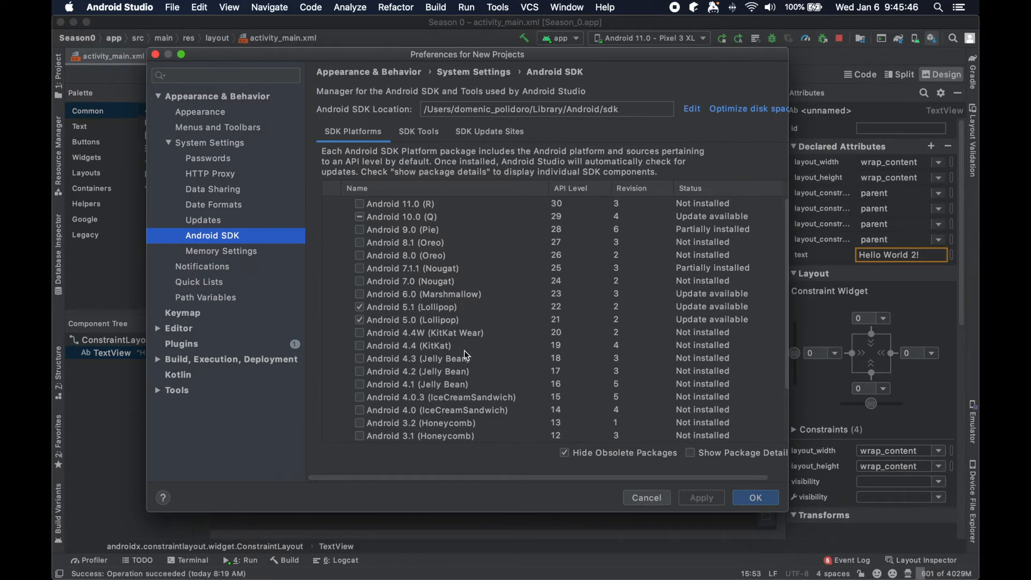
{"action": "mouse_move", "coordinate": [451, 332]}
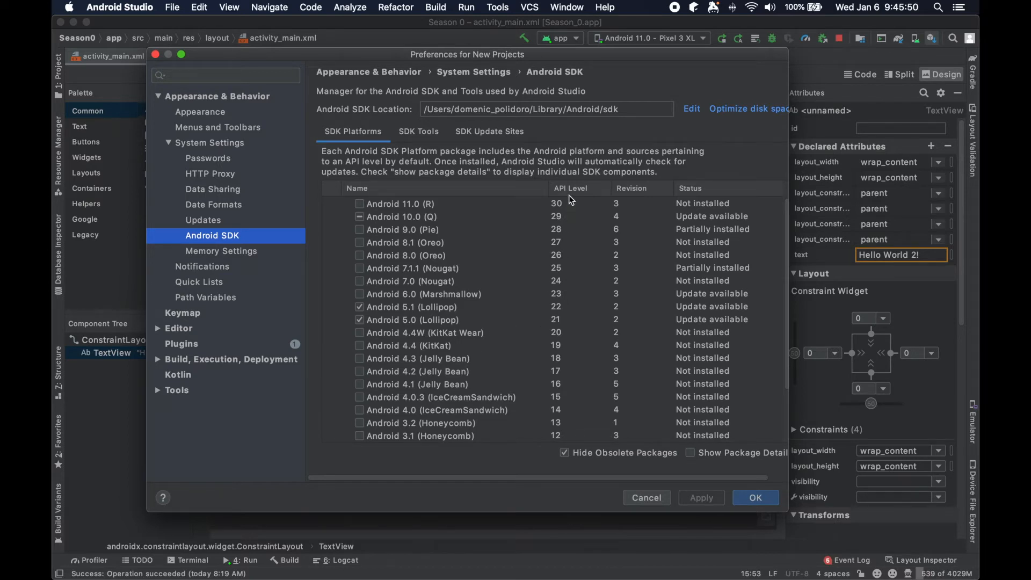
{"action": "mouse_move", "coordinate": [579, 410]}
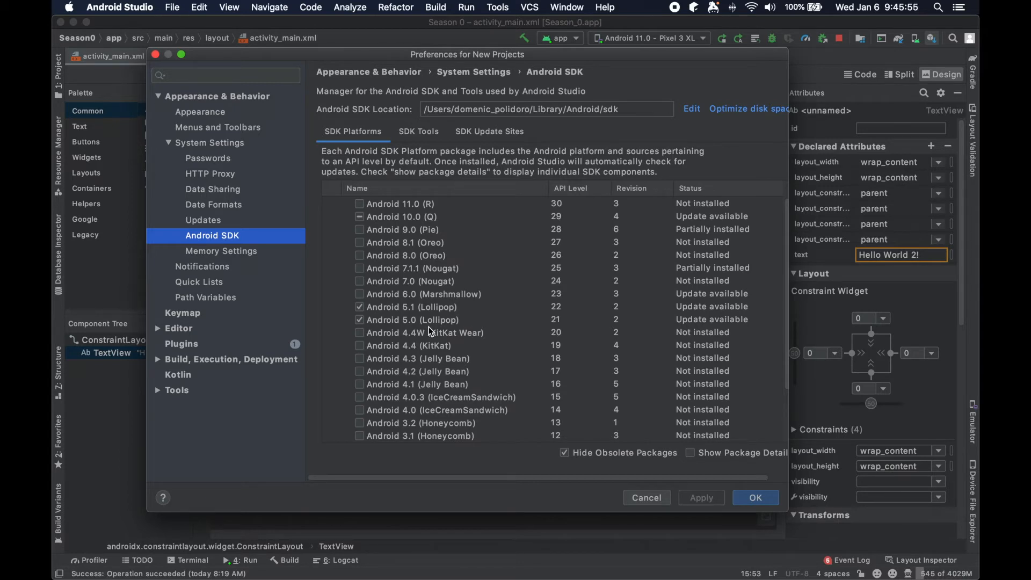
Step: Select the Android 5.0 and 8.0 platform rows, then view the SDK Tools list
{"action": "left_click", "coordinate": [413, 320]}
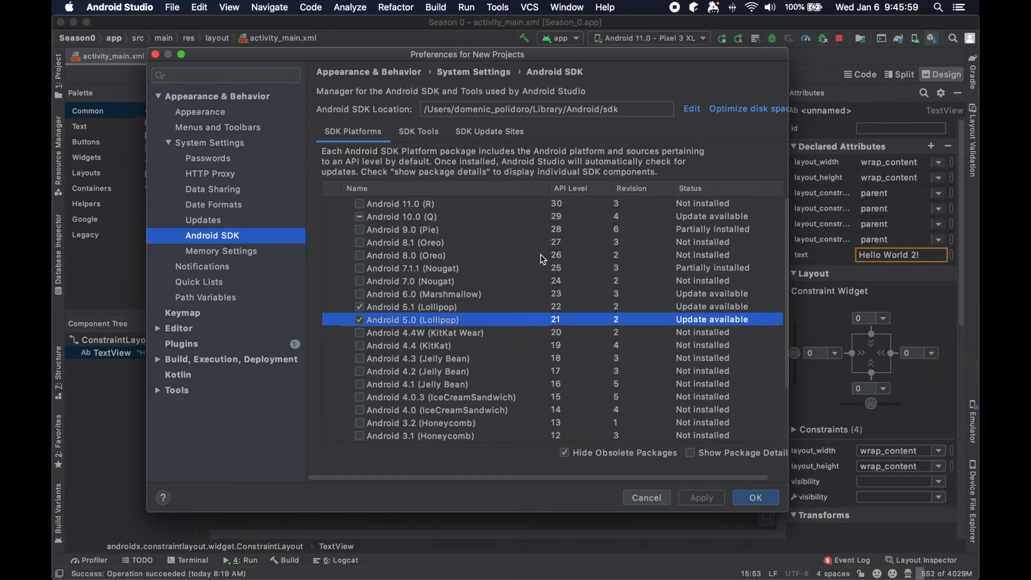
{"action": "left_click", "coordinate": [405, 255]}
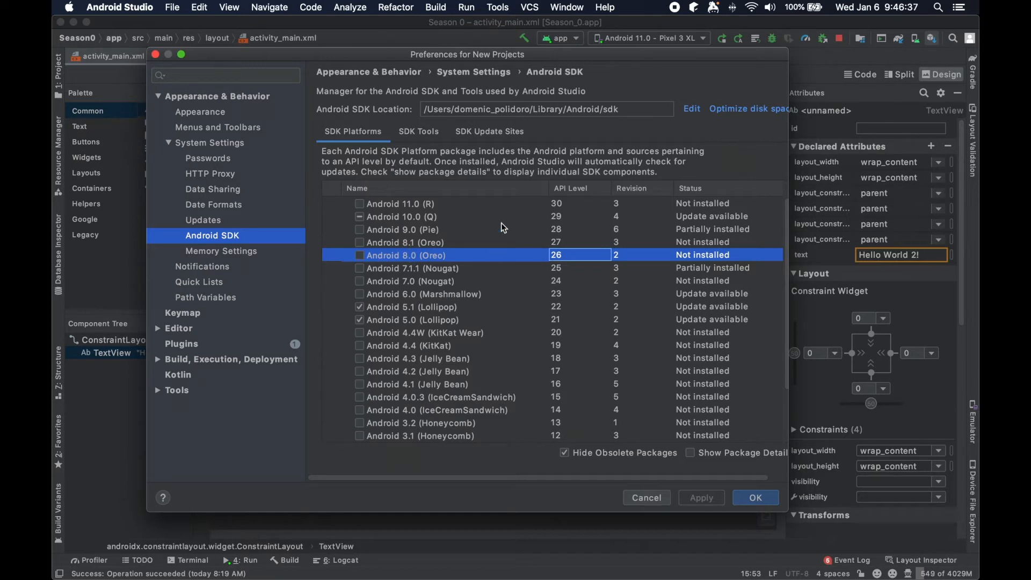
{"action": "mouse_move", "coordinate": [421, 259]}
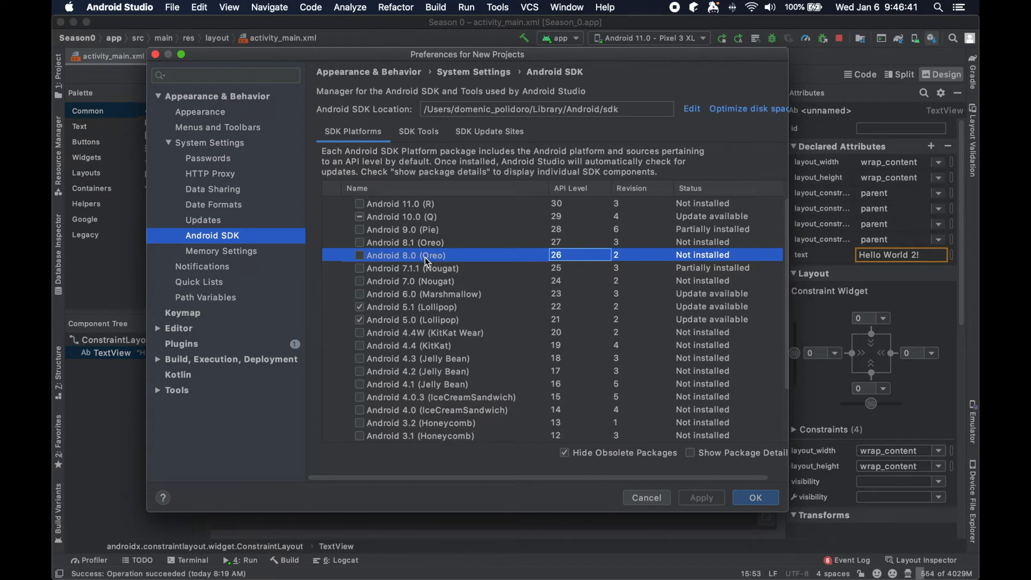
{"action": "mouse_move", "coordinate": [430, 186]}
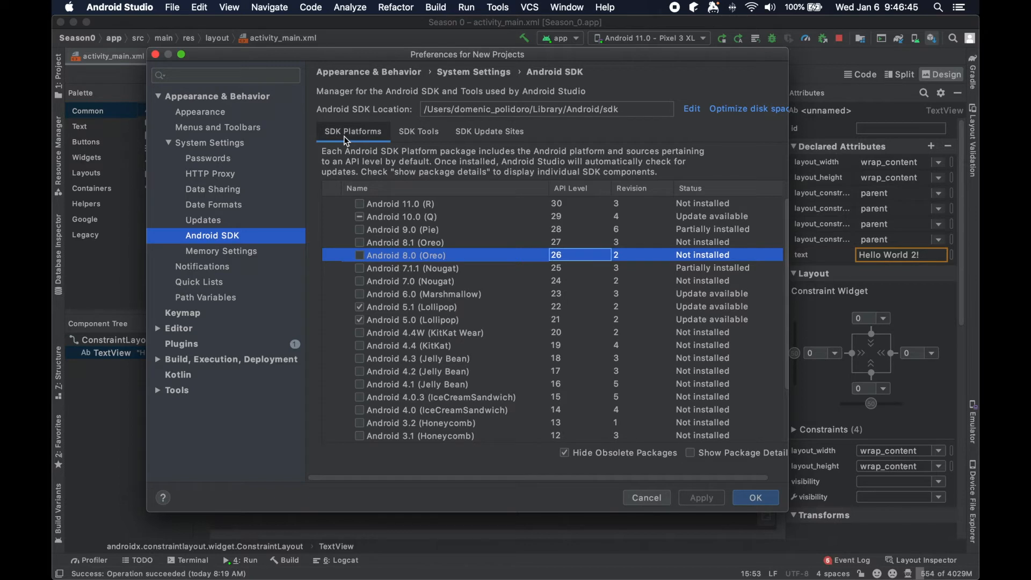
{"action": "left_click", "coordinate": [418, 131]}
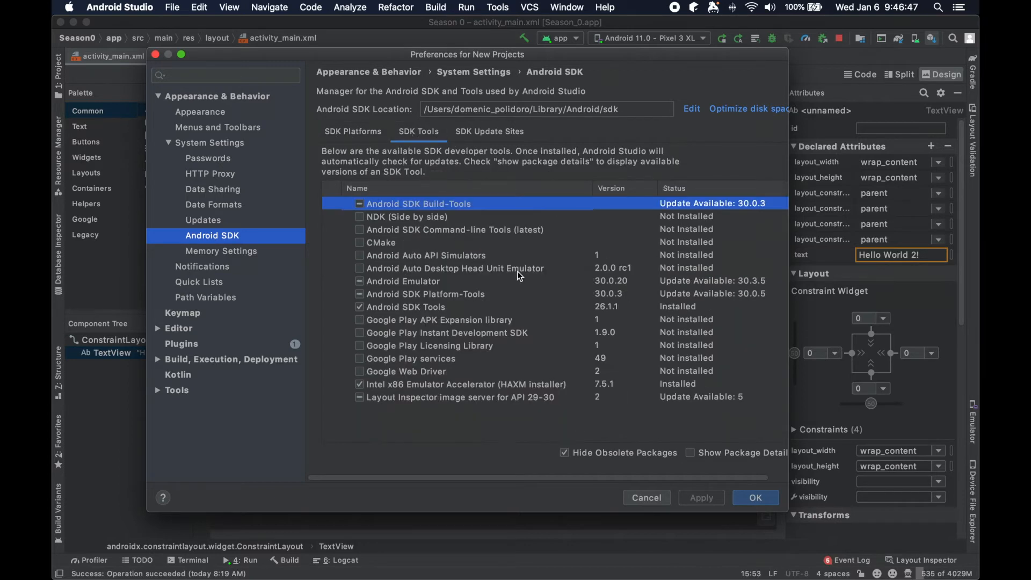
{"action": "mouse_move", "coordinate": [536, 310]}
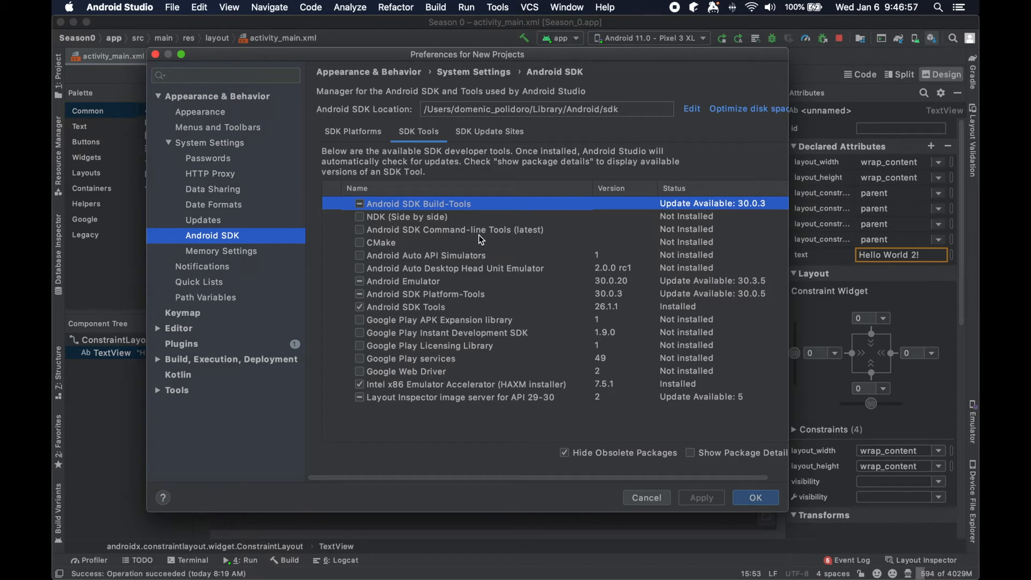
{"action": "mouse_move", "coordinate": [451, 281]}
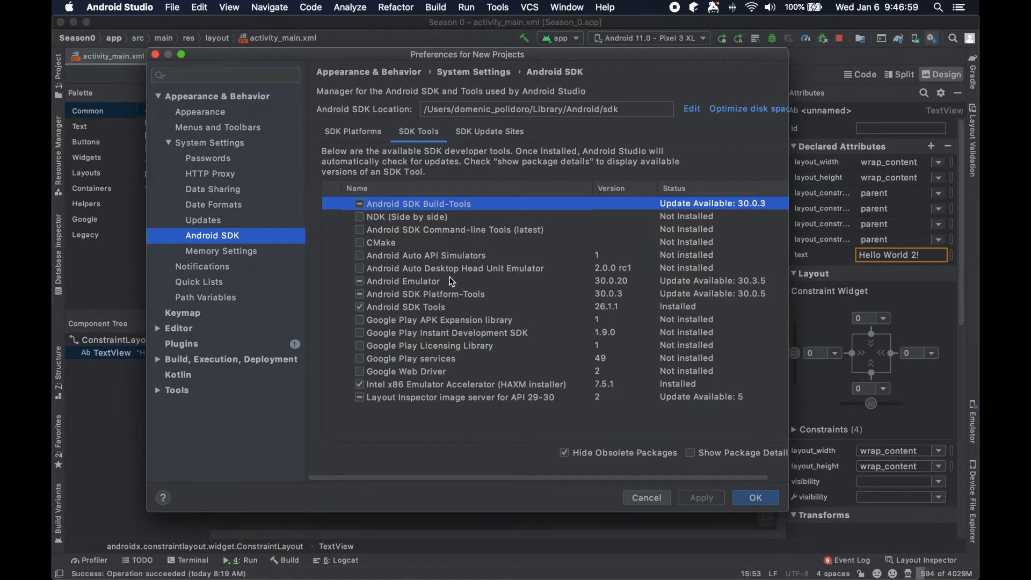
{"action": "mouse_move", "coordinate": [351, 238]}
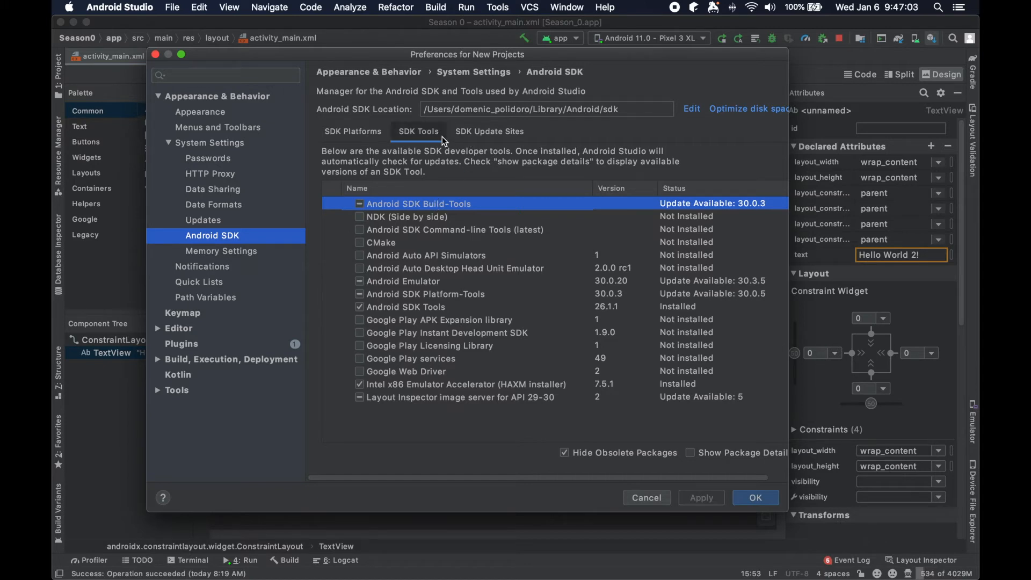
Step: In SDK Platforms, toggle Android 10.0 (Q) off and on, then tick Android 11.0 (R)
{"action": "left_click", "coordinate": [352, 131]}
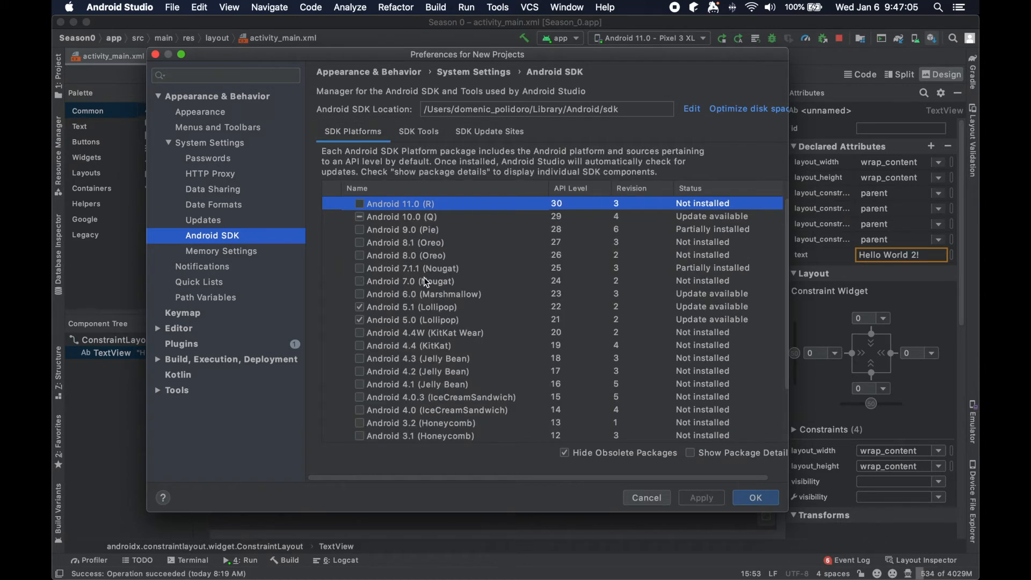
{"action": "mouse_move", "coordinate": [416, 234]}
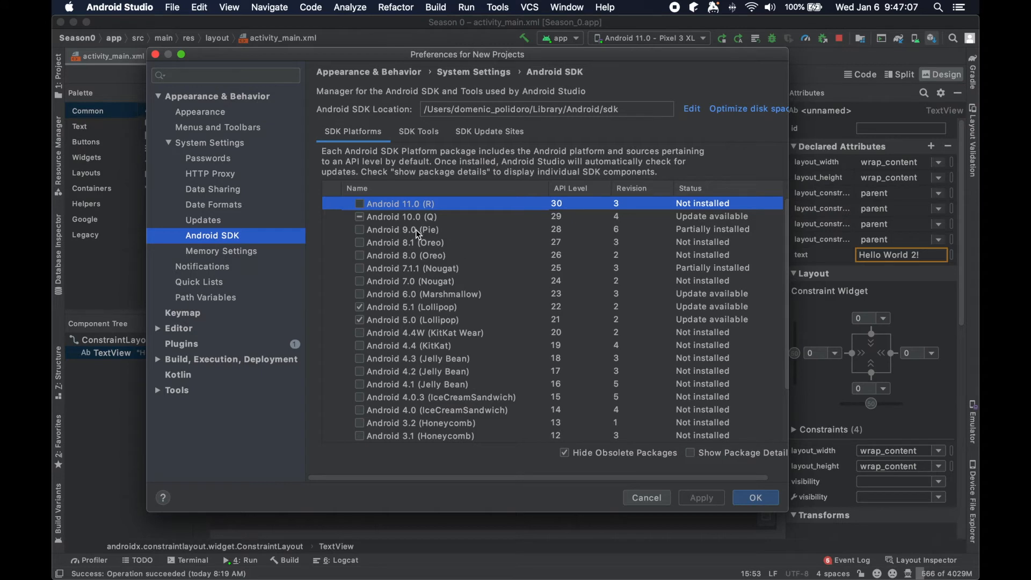
{"action": "mouse_move", "coordinate": [416, 220]}
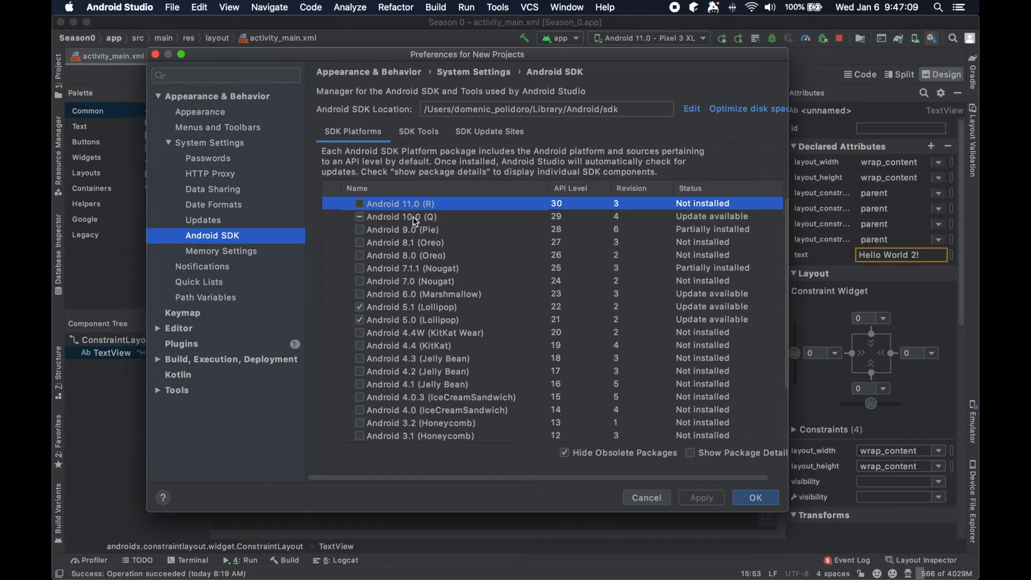
{"action": "left_click", "coordinate": [402, 217]}
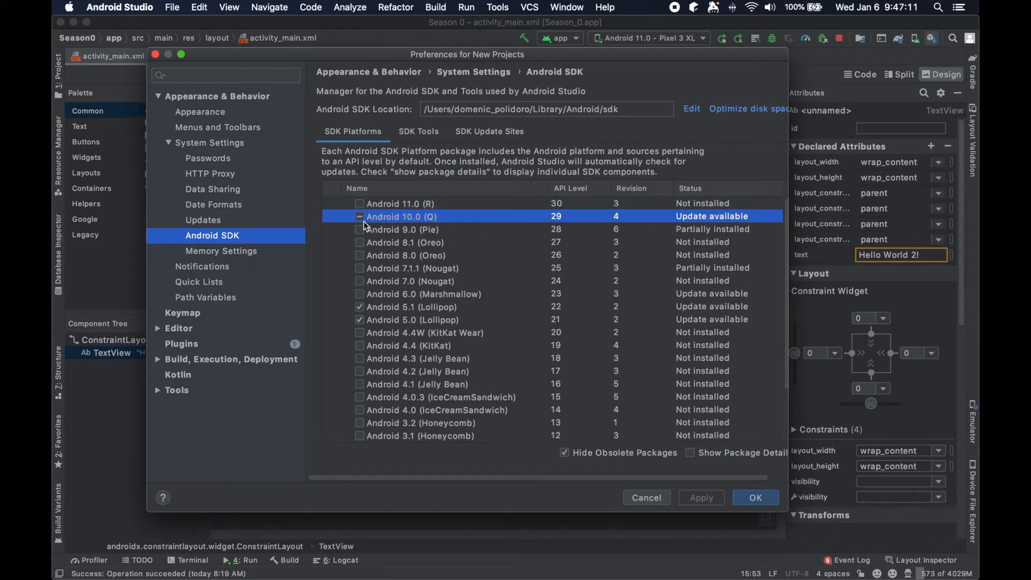
{"action": "left_click", "coordinate": [360, 216]}
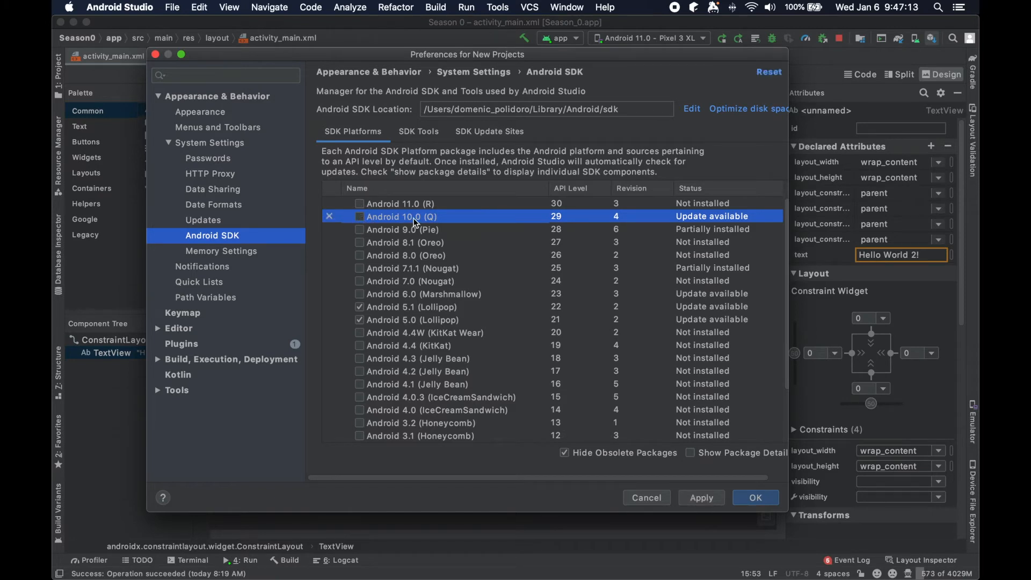
{"action": "left_click", "coordinate": [359, 217]}
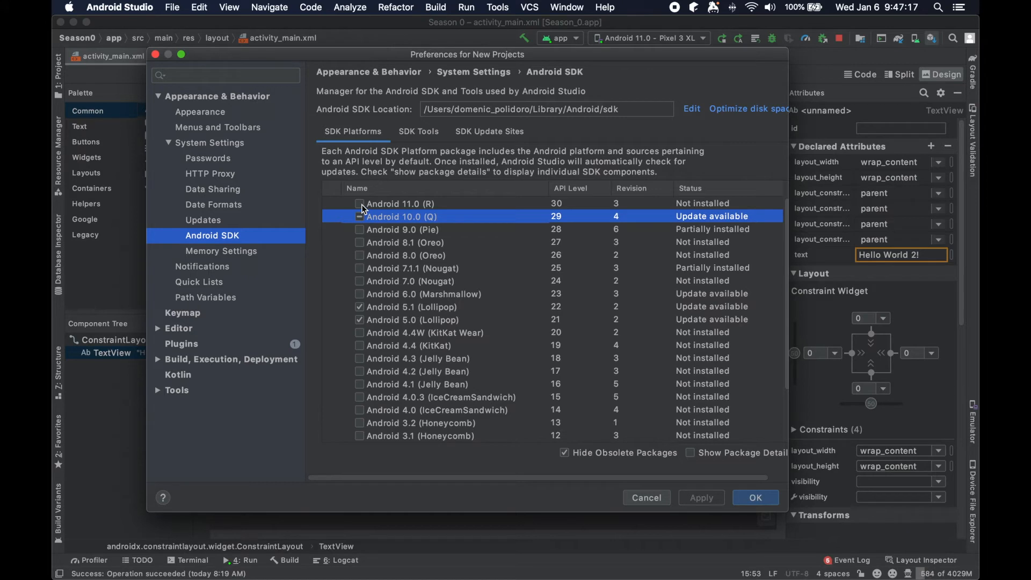
{"action": "left_click", "coordinate": [359, 203]}
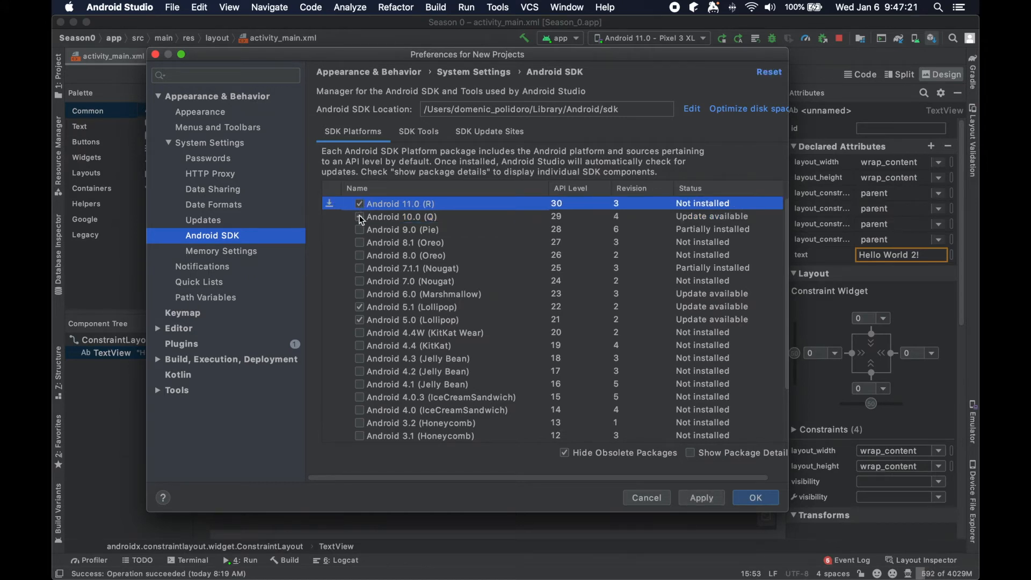
{"action": "left_click", "coordinate": [360, 203]}
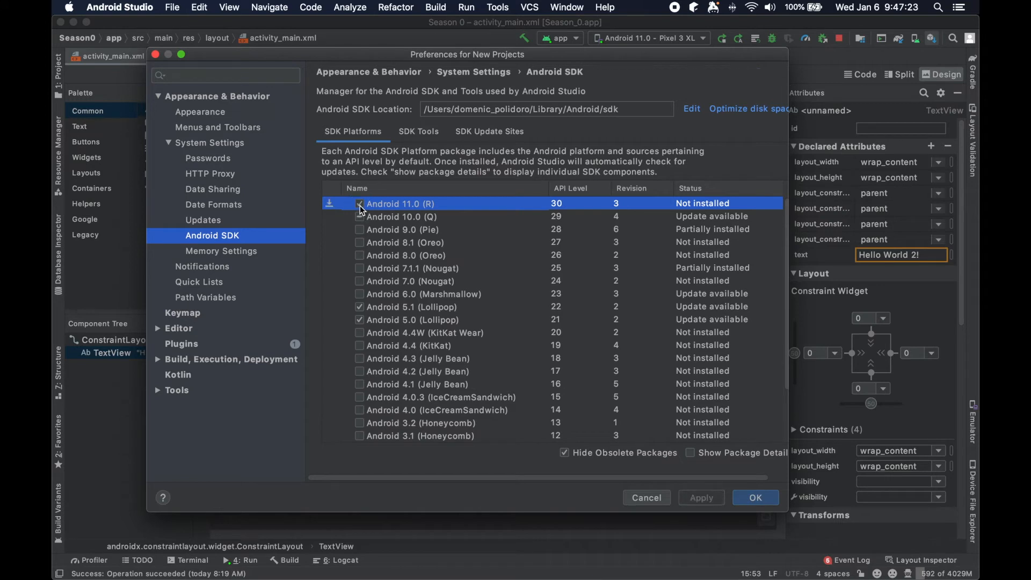
{"action": "left_click", "coordinate": [360, 203]}
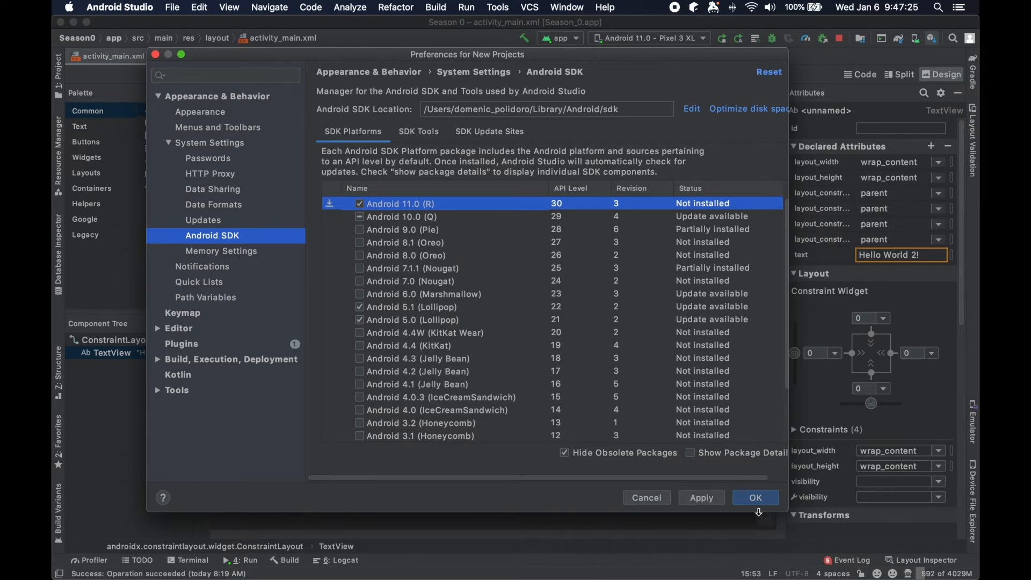
{"action": "left_click", "coordinate": [404, 228]}
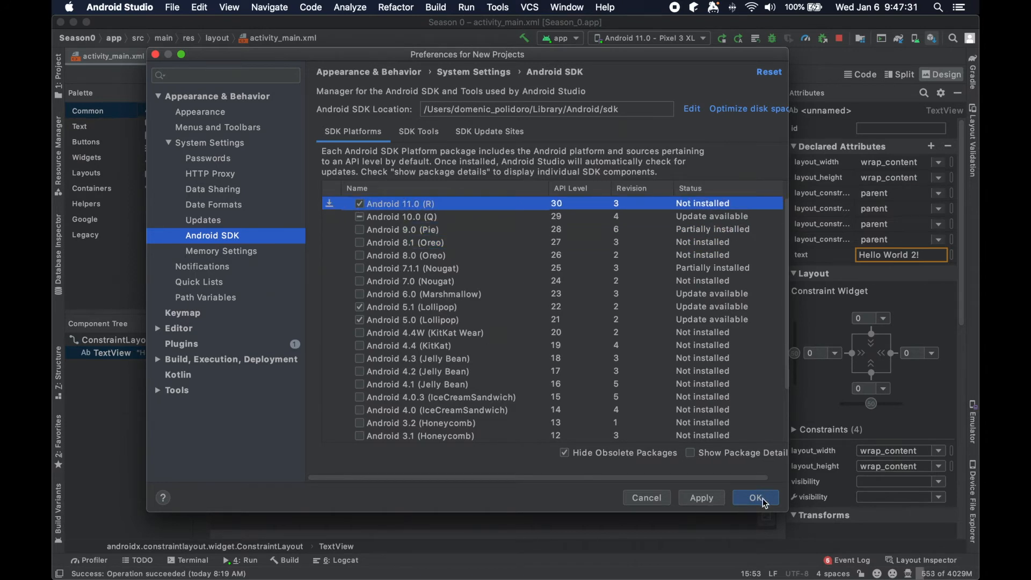
Step: Apply the SDK changes and accept installing Android SDK Platform 30 with its Sources
{"action": "left_click", "coordinate": [755, 497]}
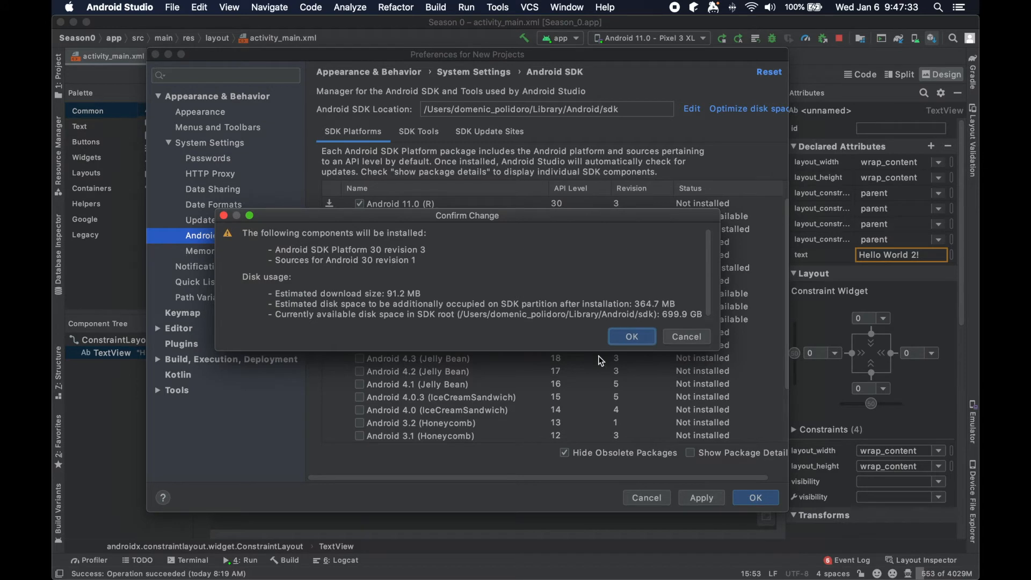
{"action": "mouse_move", "coordinate": [354, 249]}
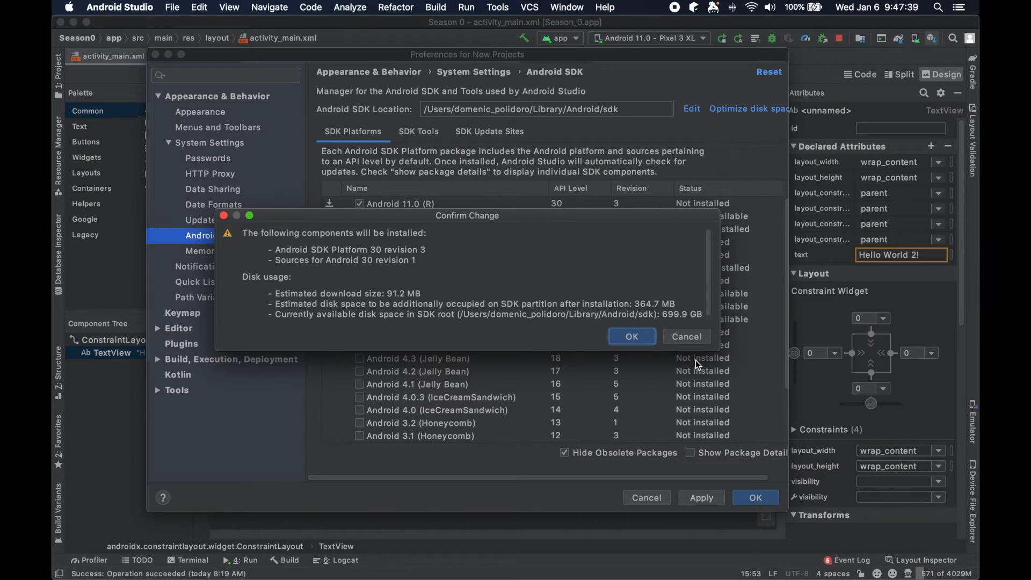
{"action": "left_click", "coordinate": [630, 336]}
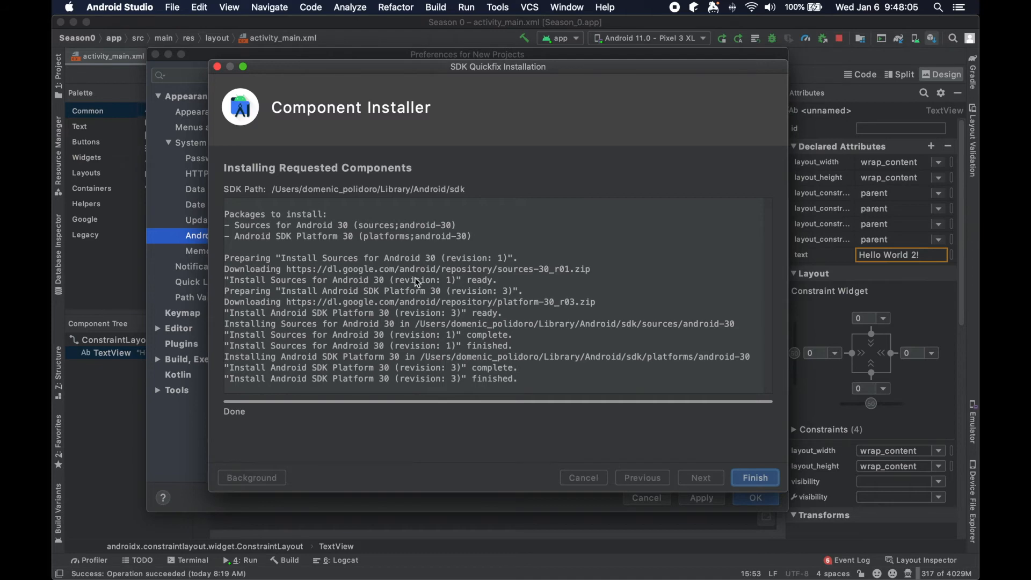
Step: Finish the installer and confirm Android 11.0 (R) shows as Installed in SDK settings
{"action": "left_click", "coordinate": [755, 478]}
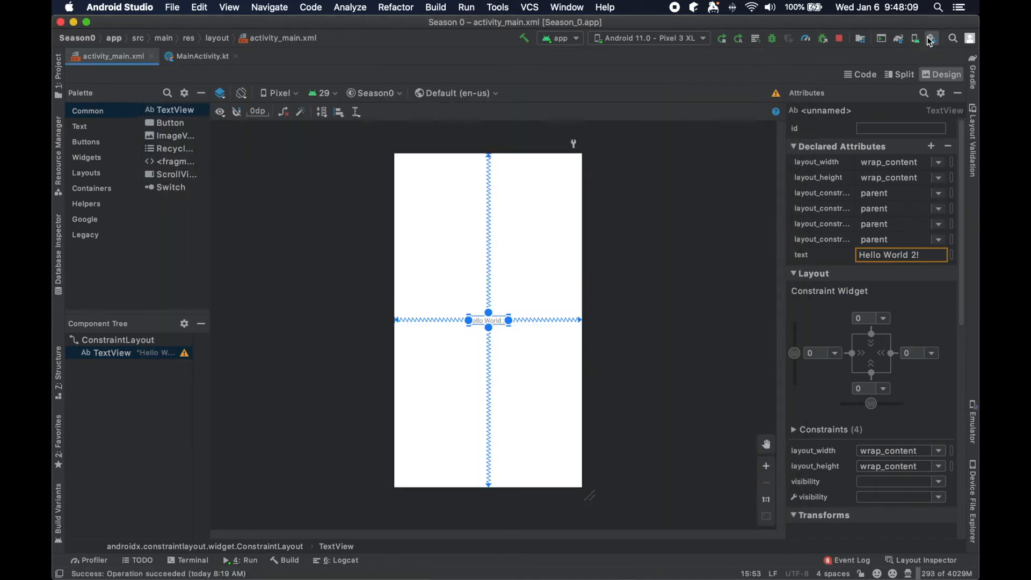
{"action": "left_click", "coordinate": [931, 37]}
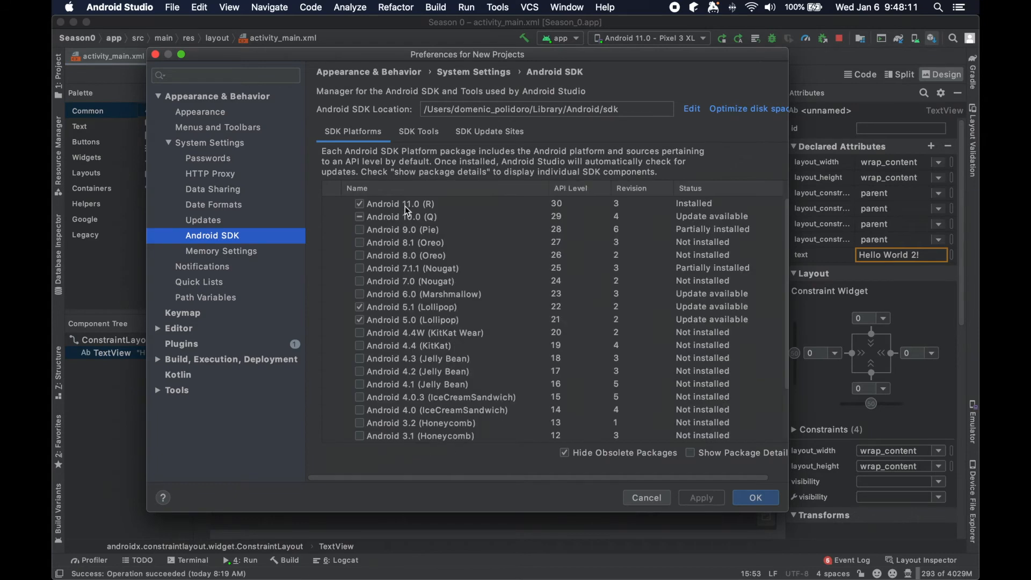
{"action": "left_click", "coordinate": [400, 203]}
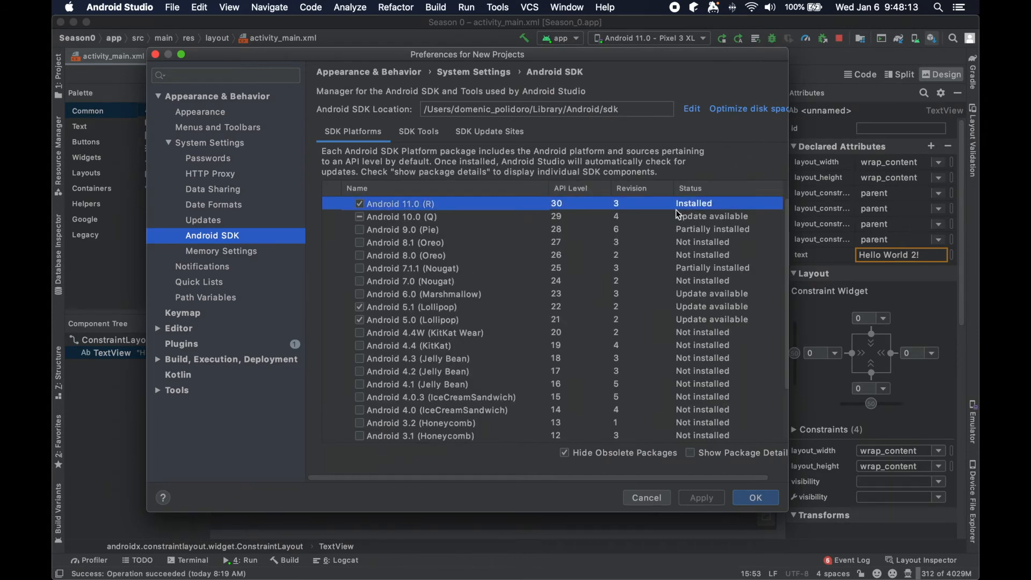
{"action": "mouse_move", "coordinate": [640, 251]}
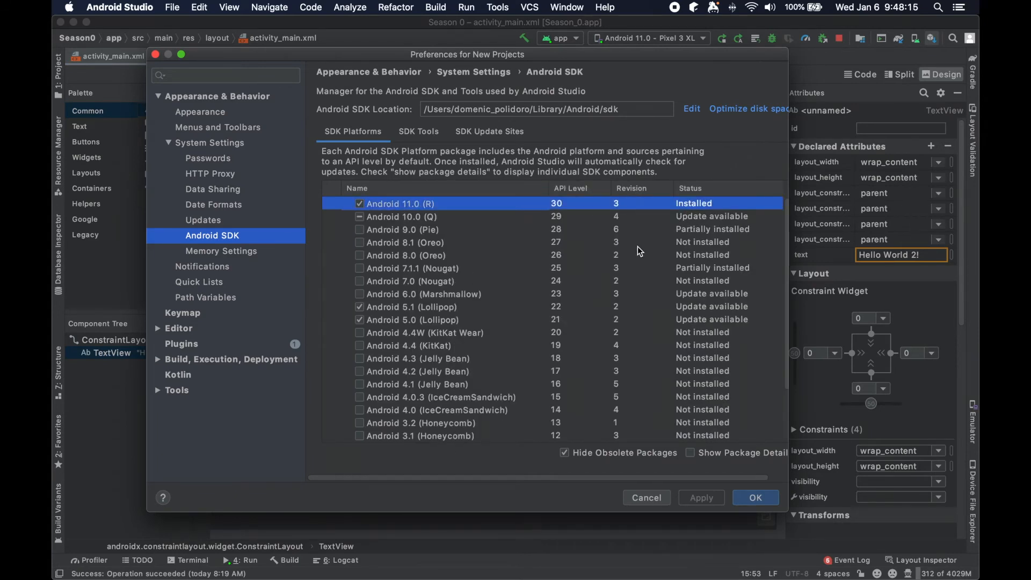
{"action": "mouse_move", "coordinate": [699, 376]}
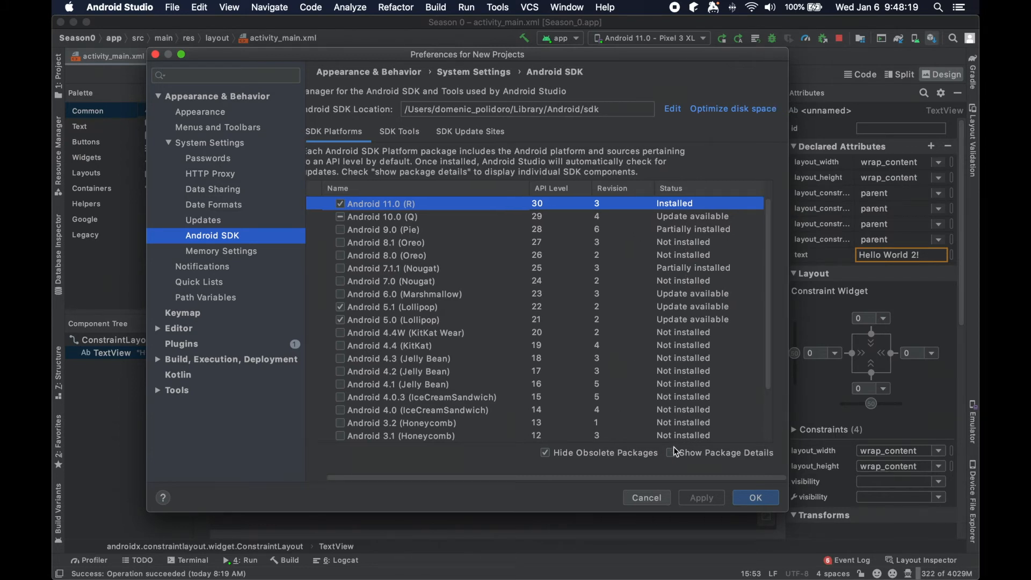
{"action": "left_click", "coordinate": [685, 452]}
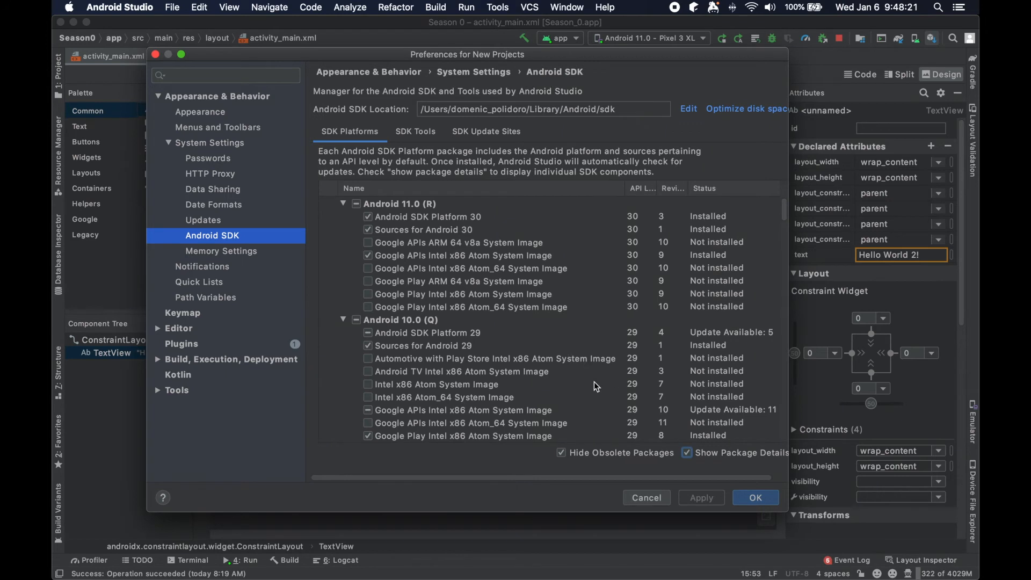
{"action": "scroll", "scroll_direction": "down", "scroll_amount": 3}
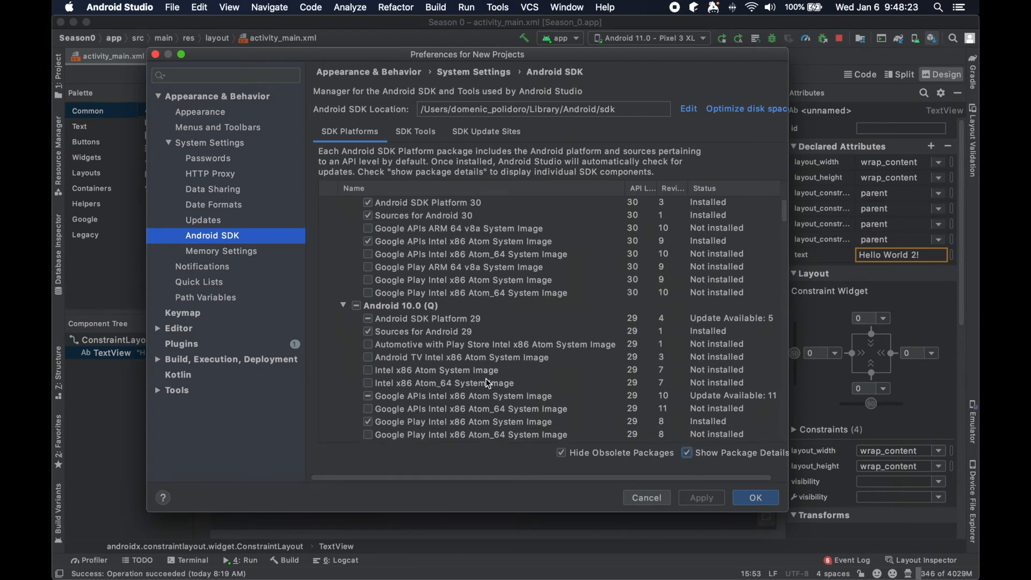
{"action": "scroll", "scroll_direction": "down", "scroll_amount": 3}
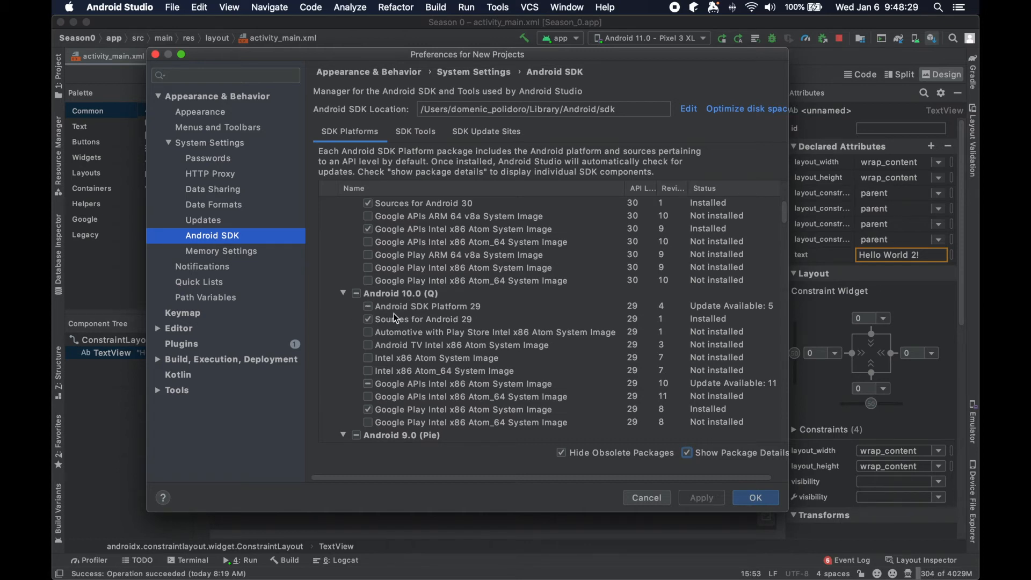
{"action": "scroll", "scroll_direction": "down", "scroll_amount": 3}
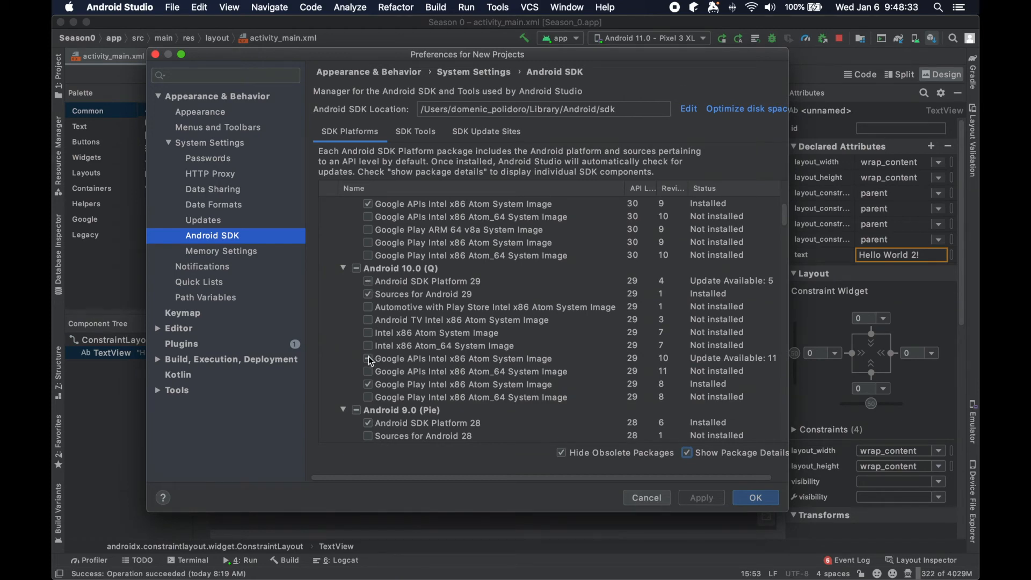
{"action": "left_click", "coordinate": [399, 268]}
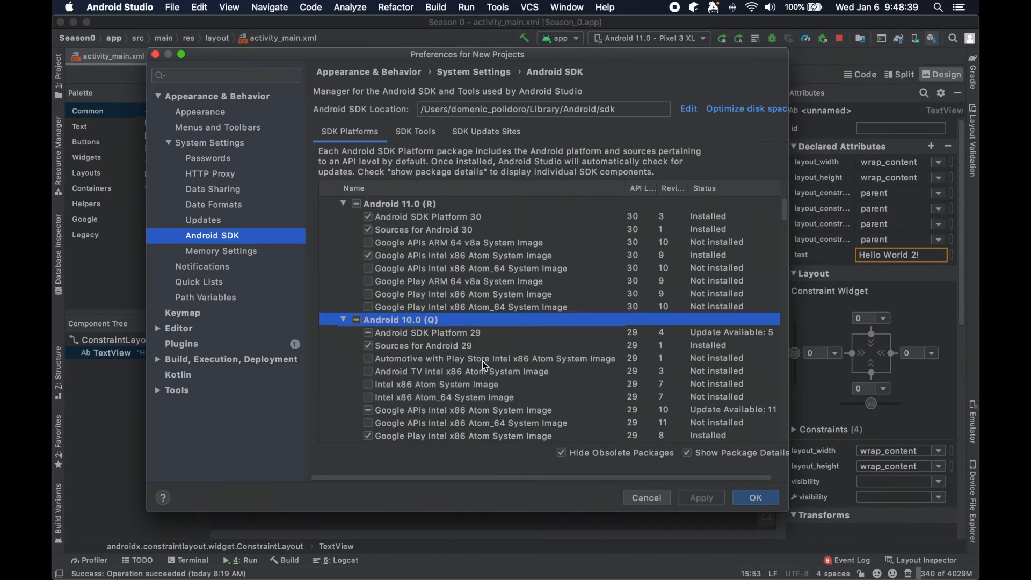
{"action": "left_click", "coordinate": [687, 452]}
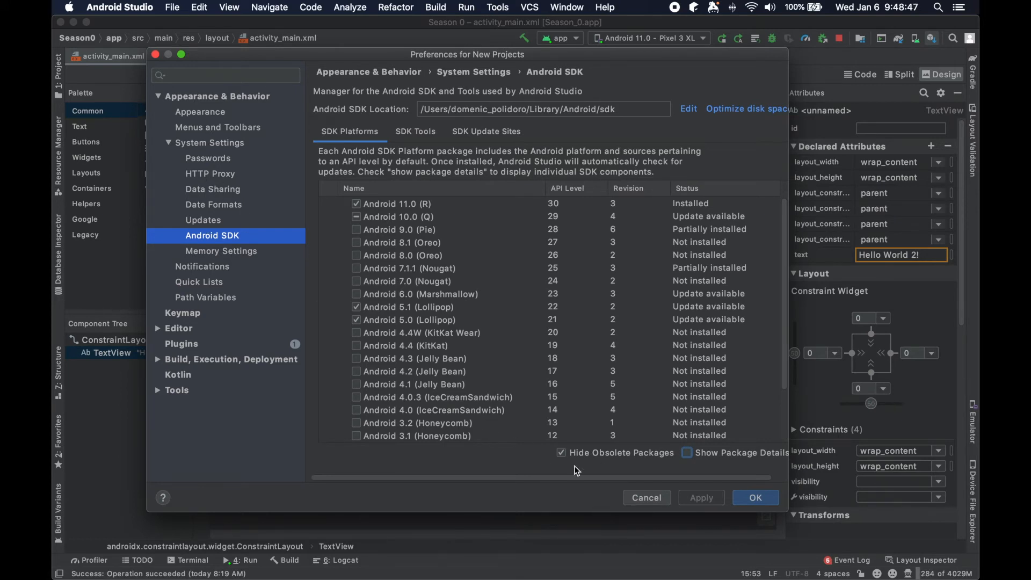
{"action": "mouse_move", "coordinate": [662, 498]}
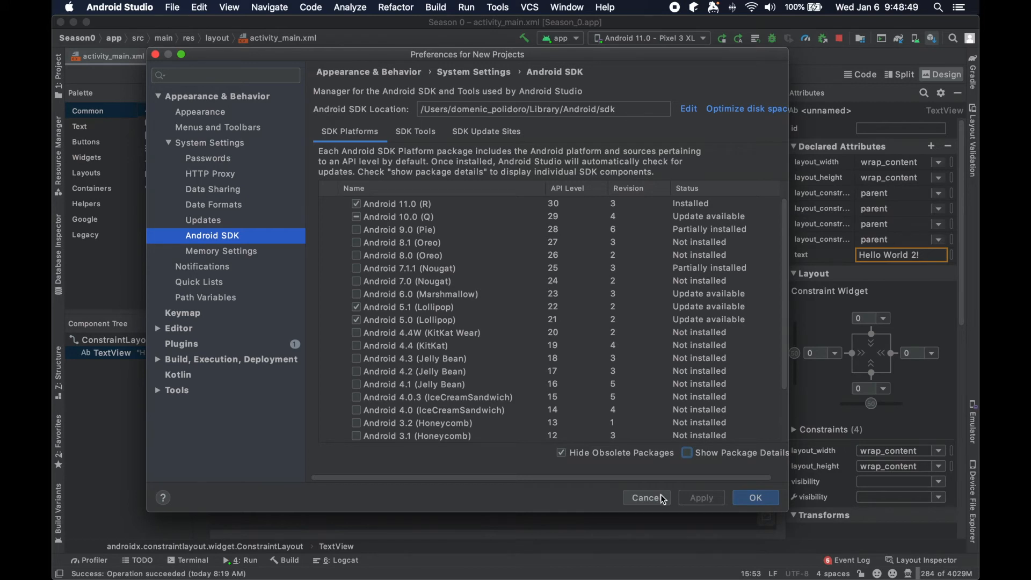
Step: Cancel the SDK settings, then view Editor > Code Style and its Scheme dropdown in Preferences
{"action": "left_click", "coordinate": [646, 497]}
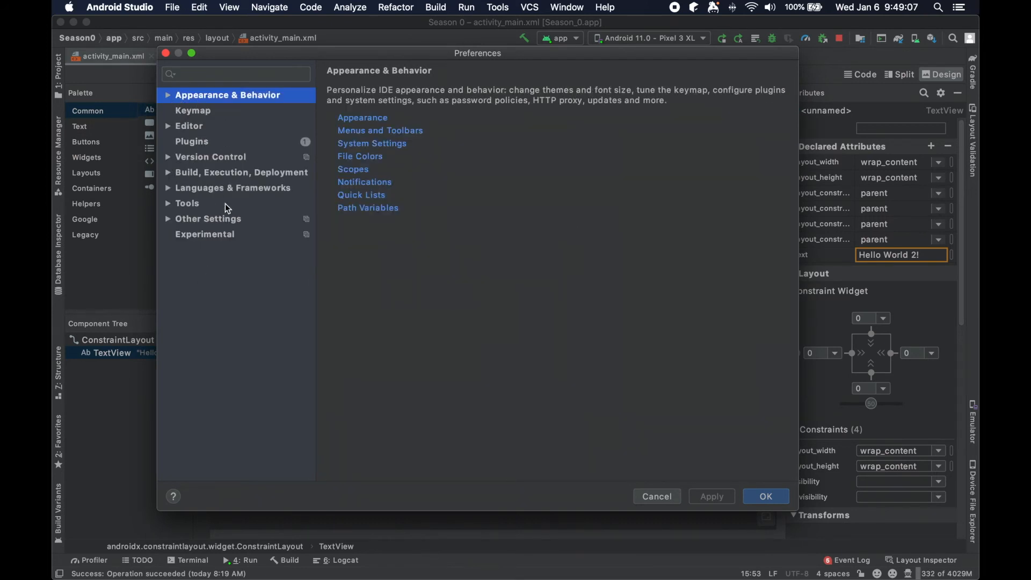
{"action": "mouse_move", "coordinate": [232, 200]}
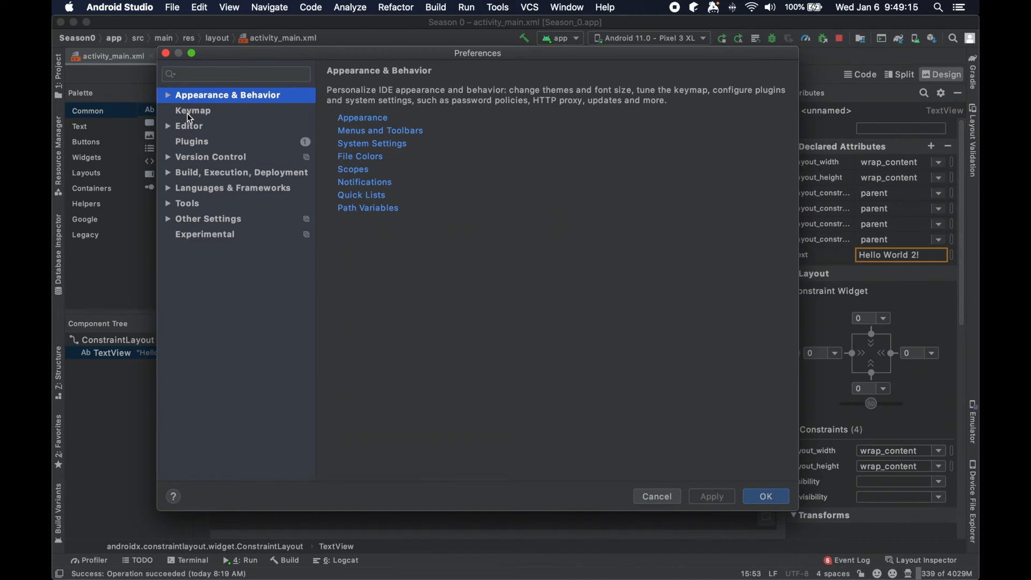
{"action": "mouse_move", "coordinate": [217, 185]}
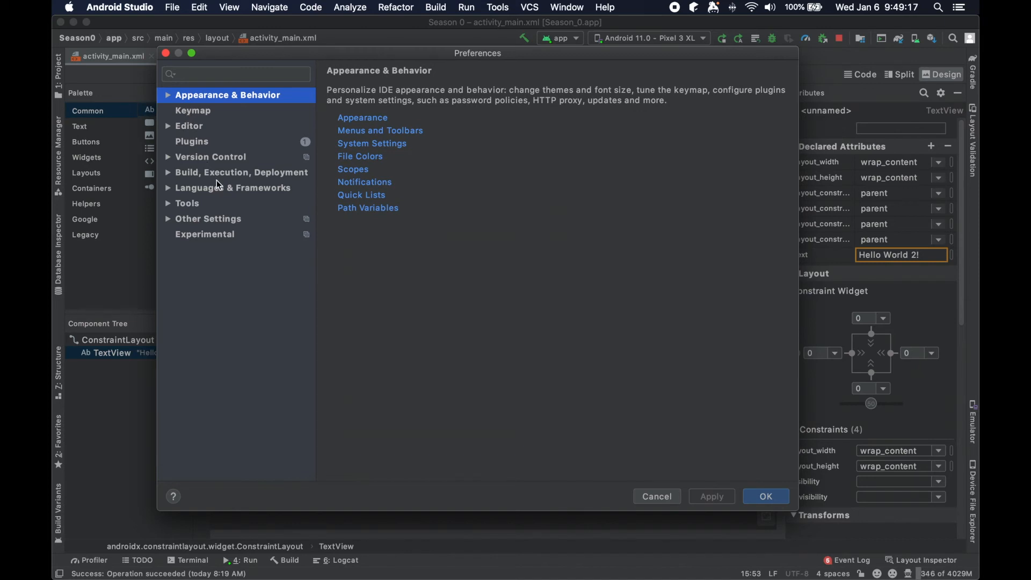
{"action": "left_click", "coordinate": [168, 126]}
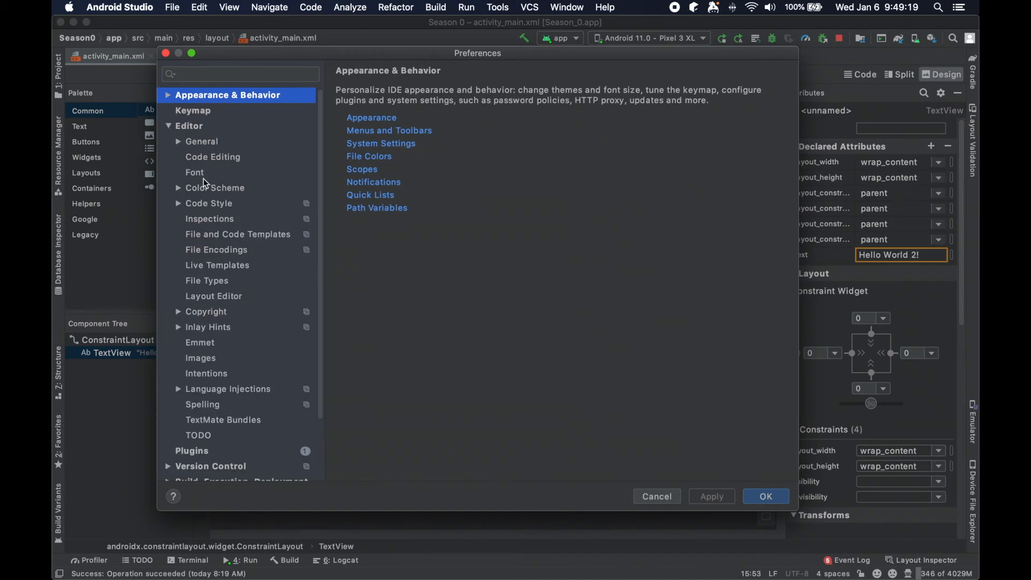
{"action": "left_click", "coordinate": [209, 202]}
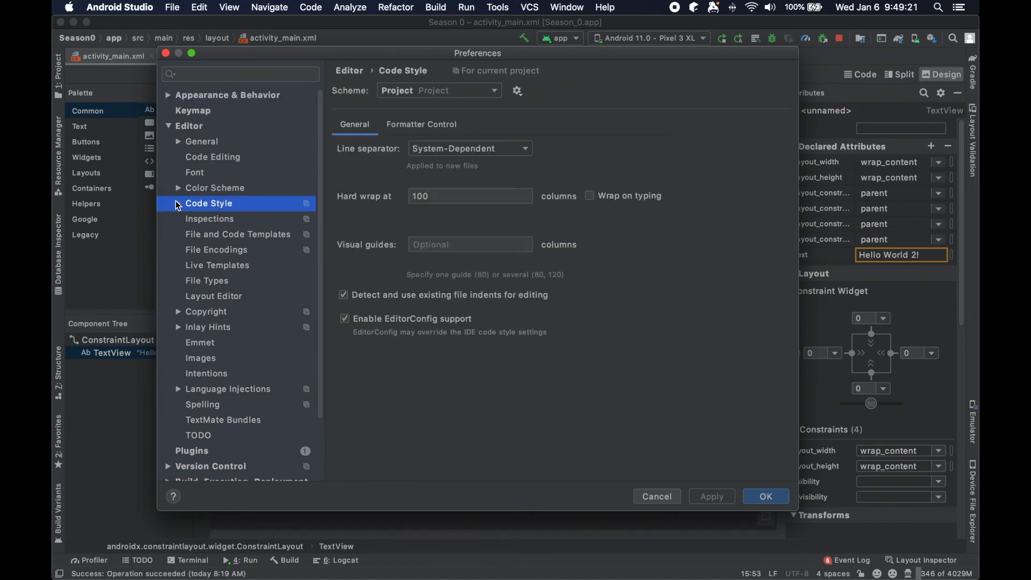
{"action": "left_click", "coordinate": [492, 90]}
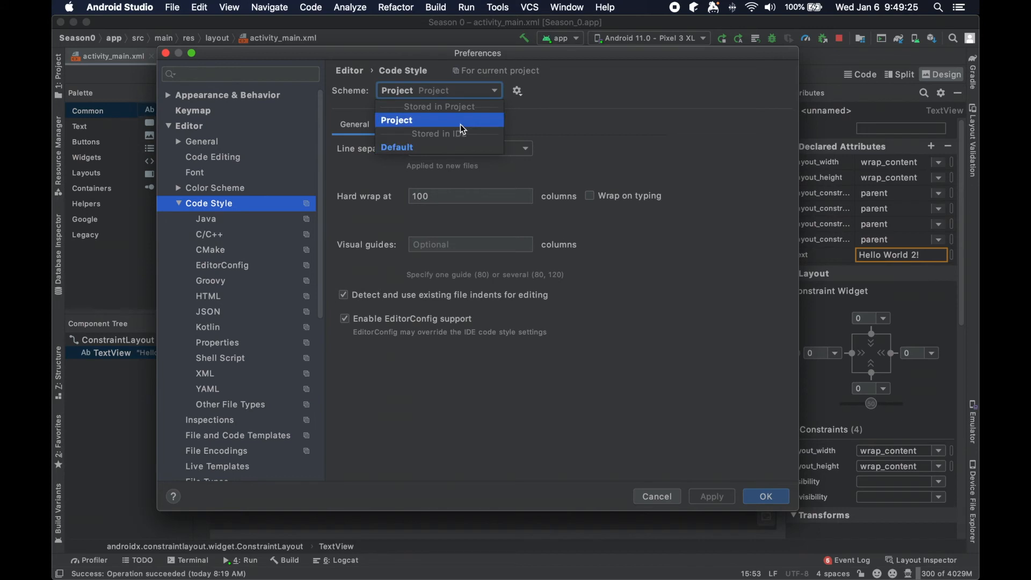
{"action": "mouse_move", "coordinate": [444, 117]}
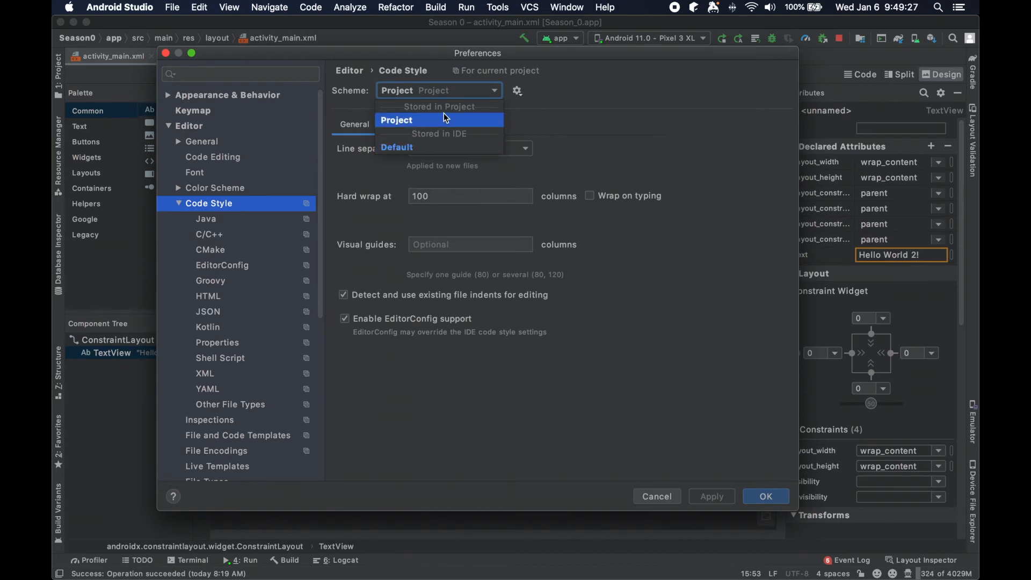
{"action": "mouse_move", "coordinate": [589, 129]}
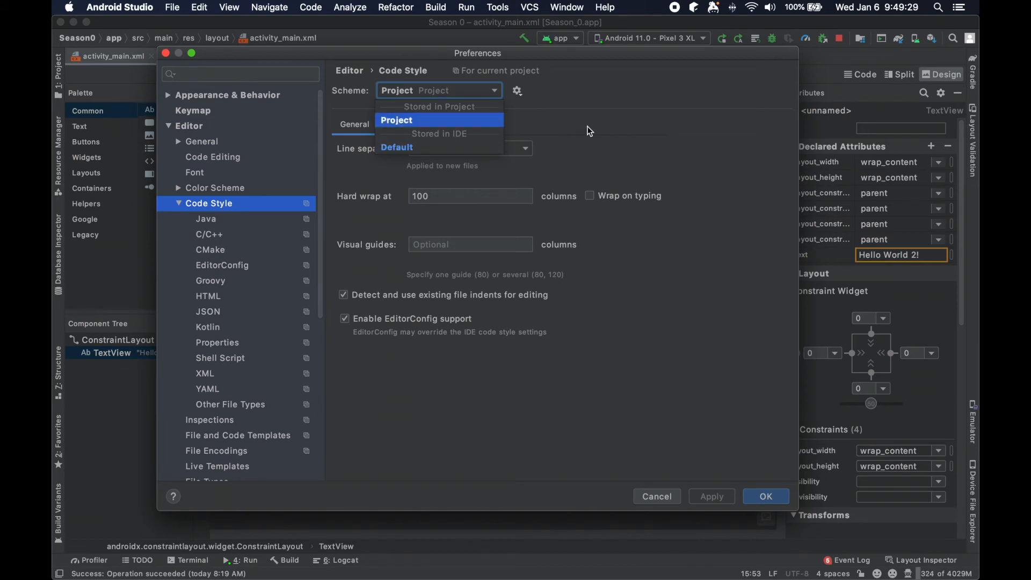
{"action": "left_click", "coordinate": [396, 120]}
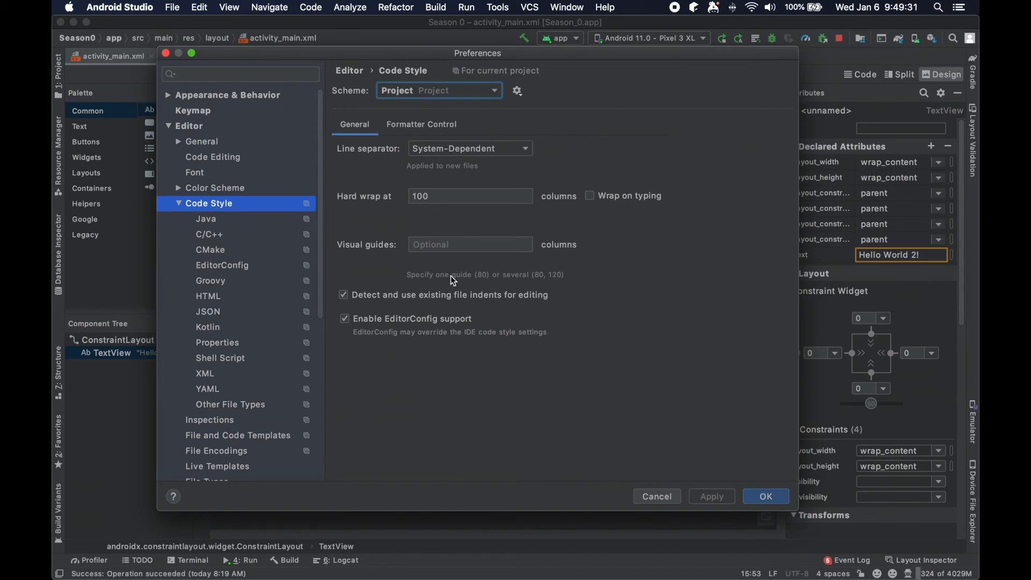
{"action": "left_click", "coordinate": [207, 327]}
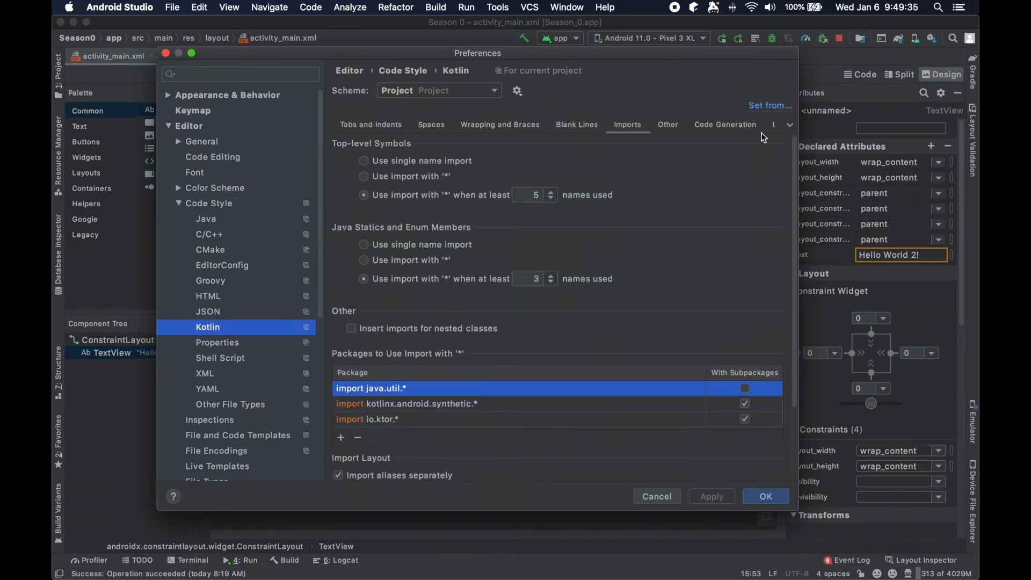
{"action": "left_click", "coordinate": [770, 105]}
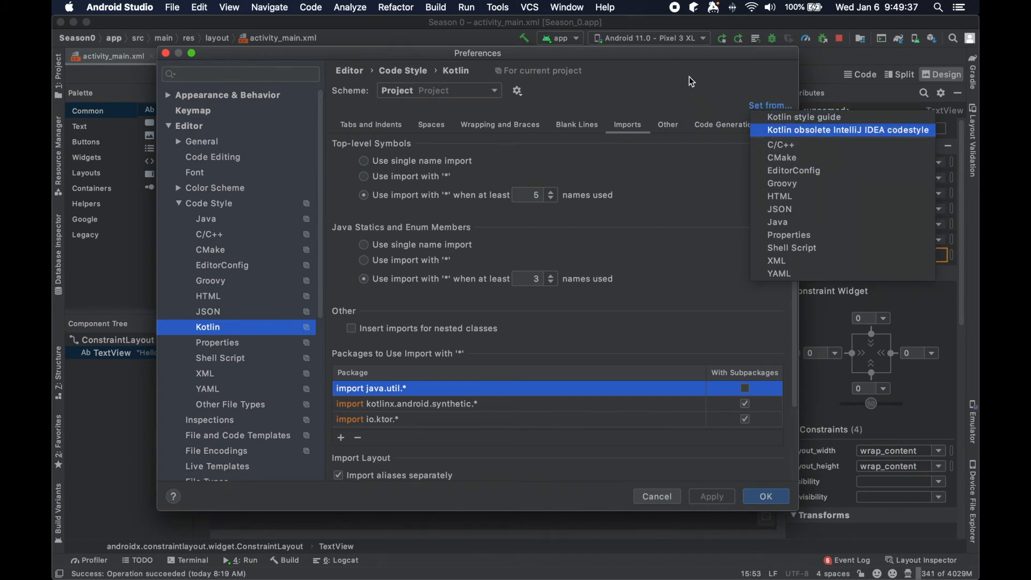
{"action": "mouse_move", "coordinate": [695, 79]}
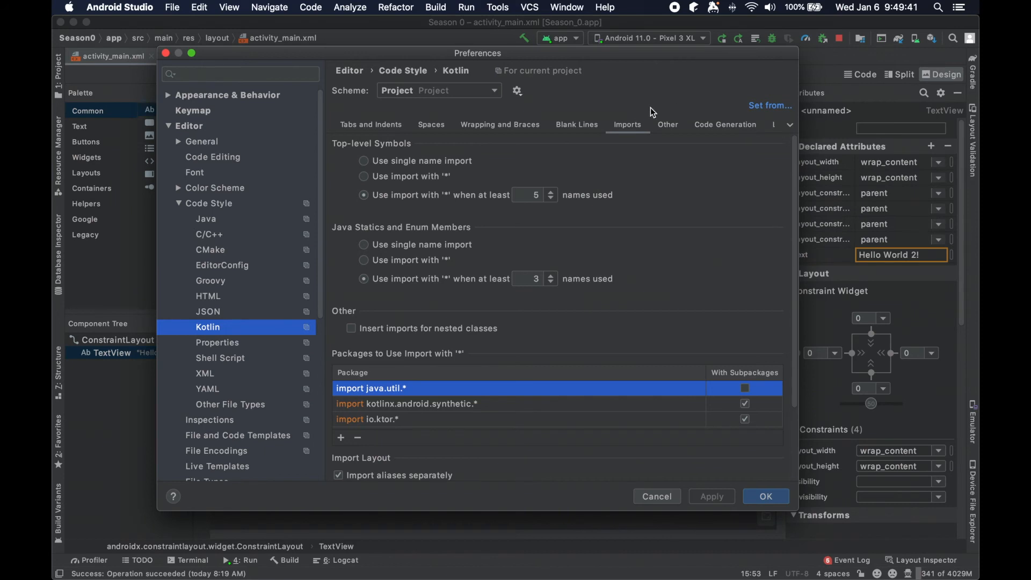
{"action": "left_click", "coordinate": [517, 90]}
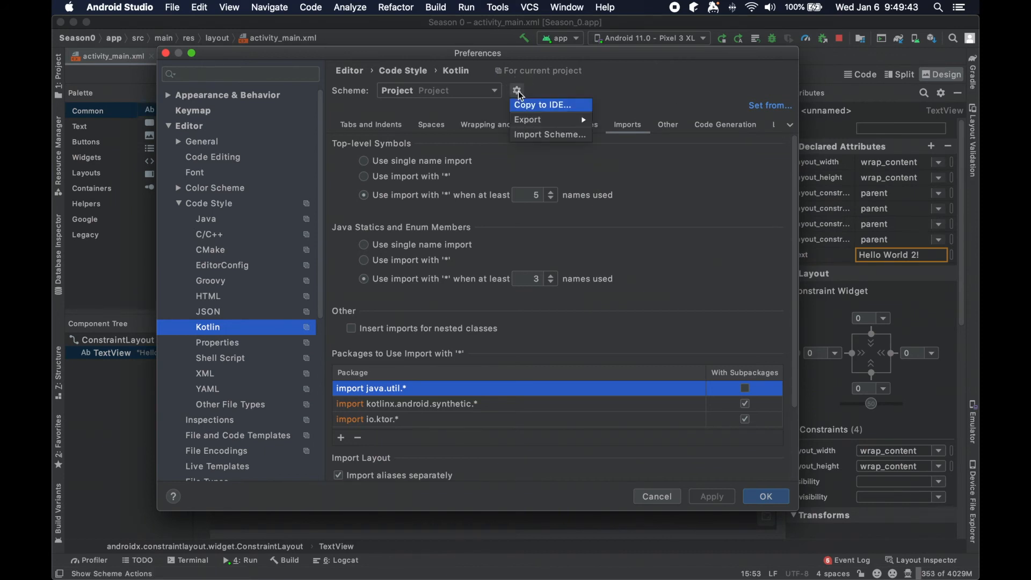
{"action": "mouse_move", "coordinate": [550, 121]}
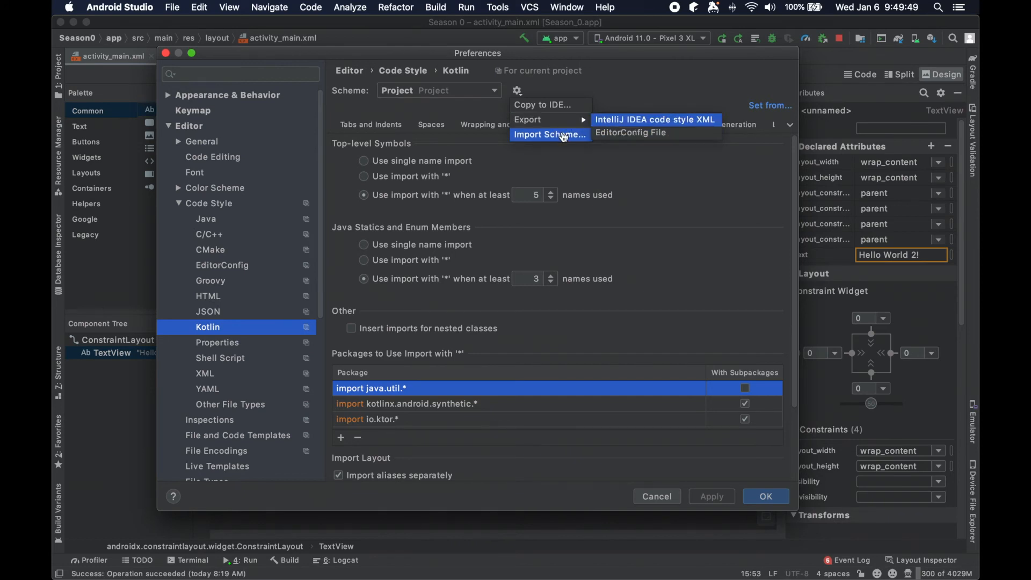
{"action": "mouse_move", "coordinate": [549, 120]}
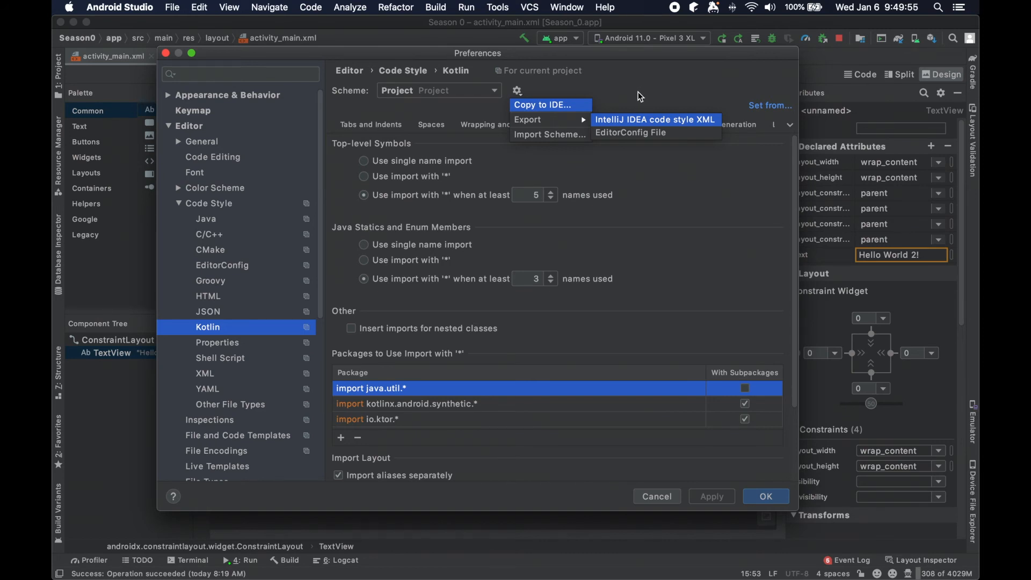
{"action": "left_click", "coordinate": [692, 7]}
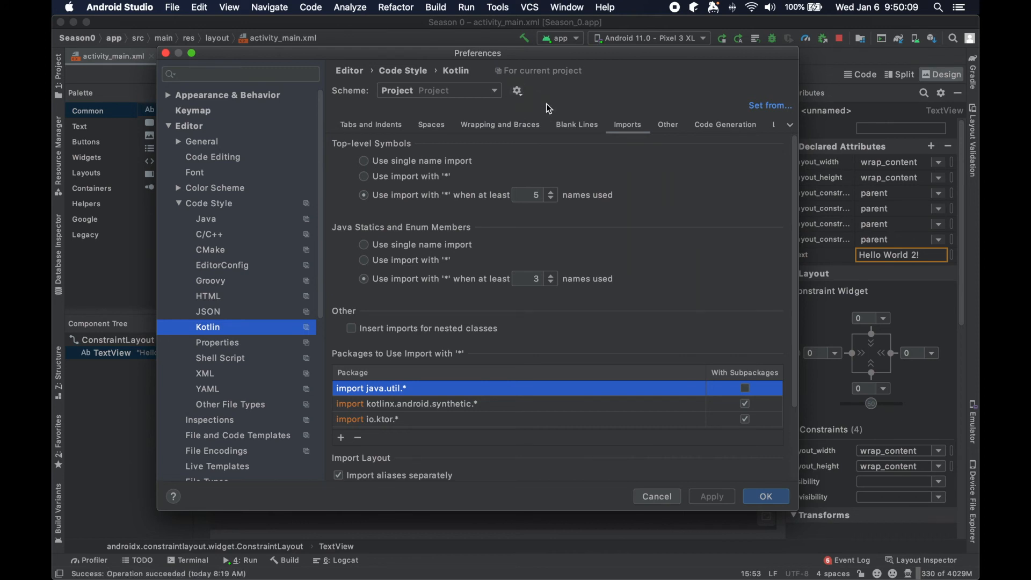
{"action": "mouse_move", "coordinate": [206, 171]}
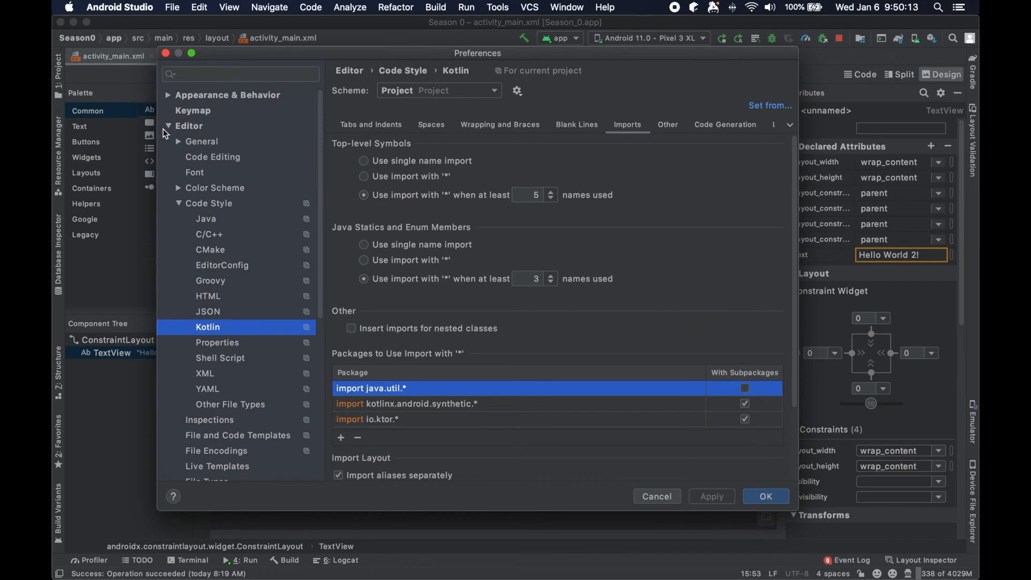
Step: Collapse Editor and expand Appearance & Behavior > System Settings in the Preferences sidebar
{"action": "left_click", "coordinate": [189, 126]}
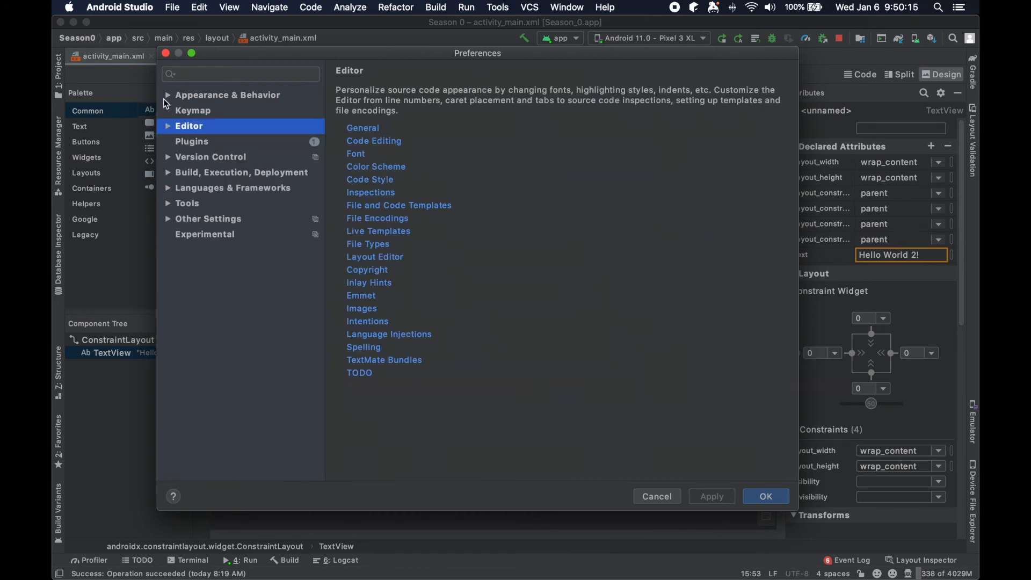
{"action": "mouse_move", "coordinate": [193, 98]}
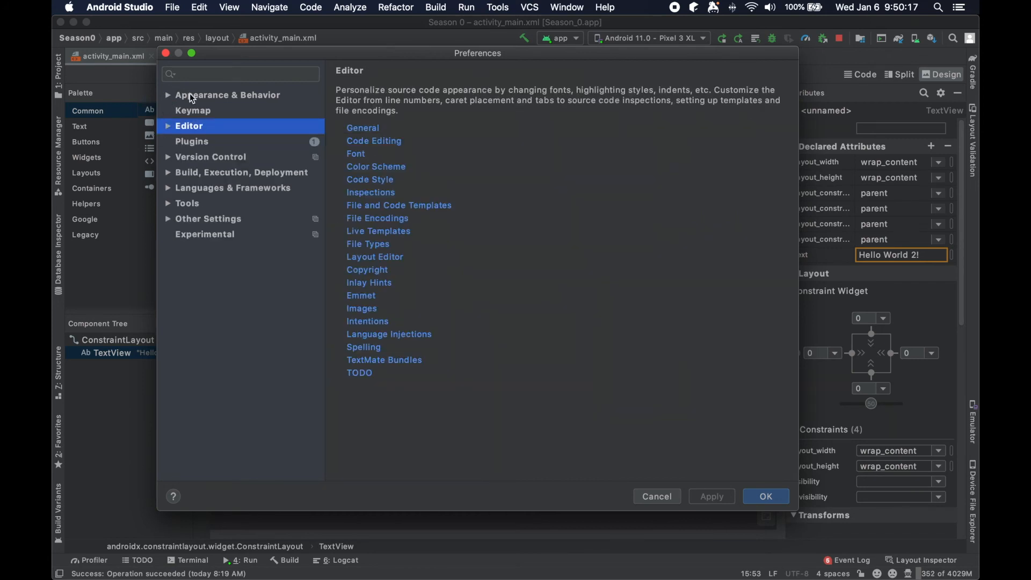
{"action": "left_click", "coordinate": [227, 94]}
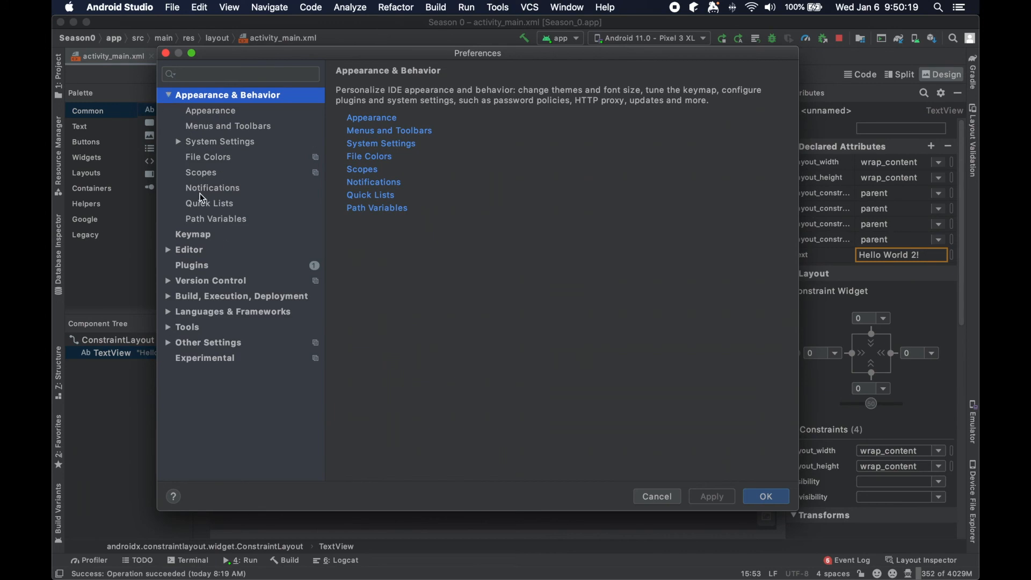
{"action": "left_click", "coordinate": [220, 140]}
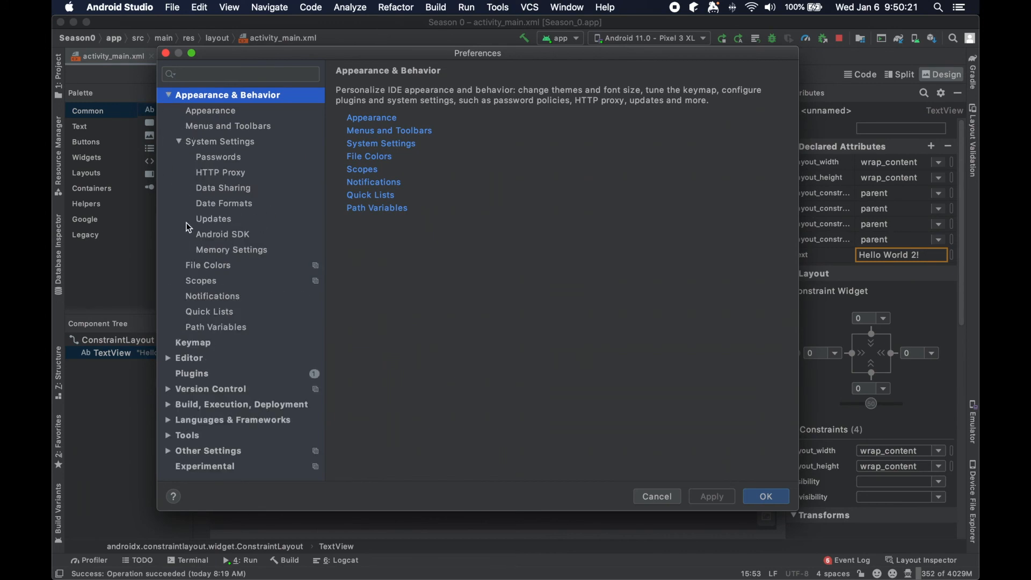
{"action": "left_click", "coordinate": [223, 234]}
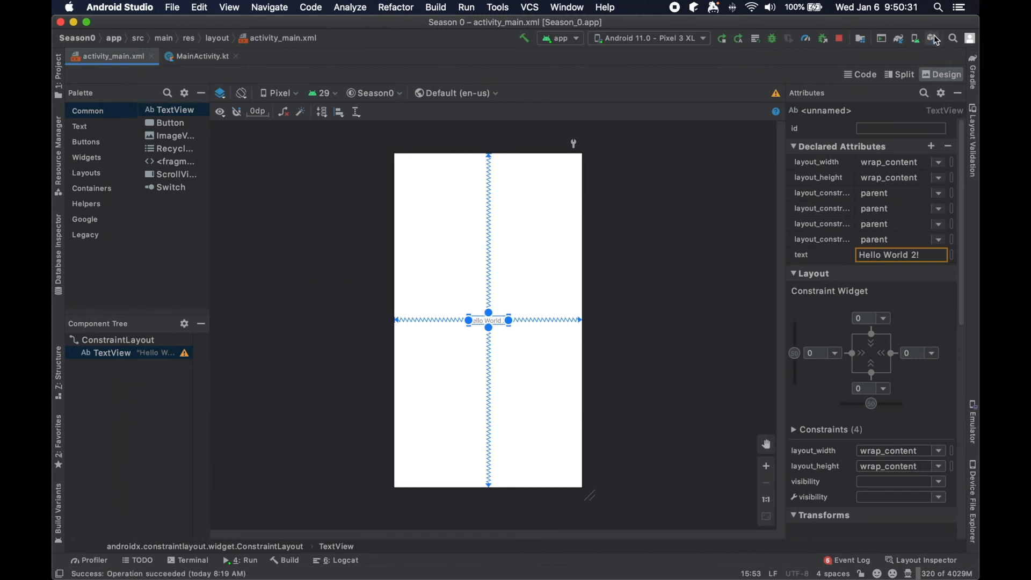
{"action": "mouse_move", "coordinate": [931, 38]}
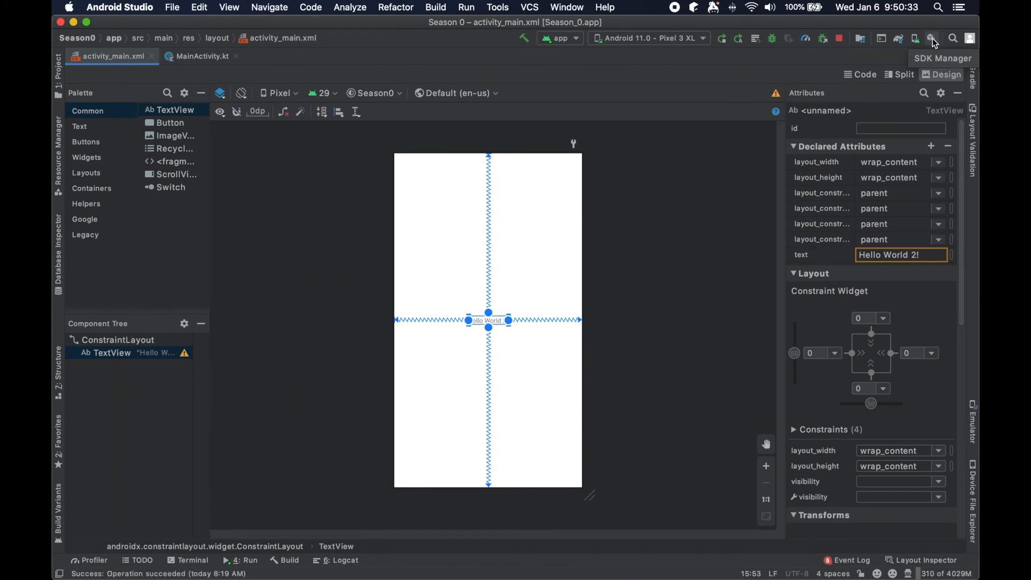
{"action": "mouse_move", "coordinate": [637, 70]}
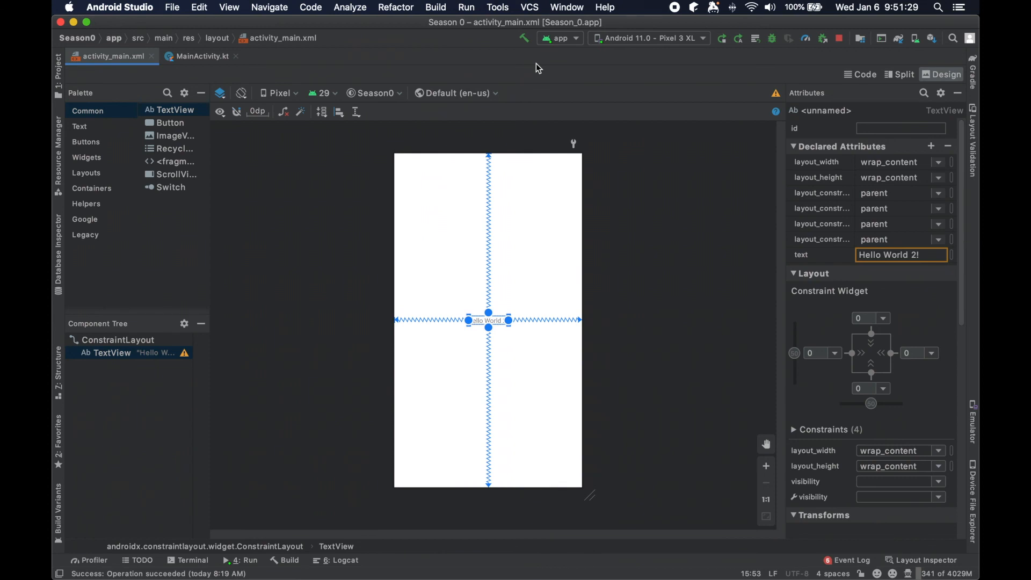
{"action": "mouse_move", "coordinate": [560, 53]}
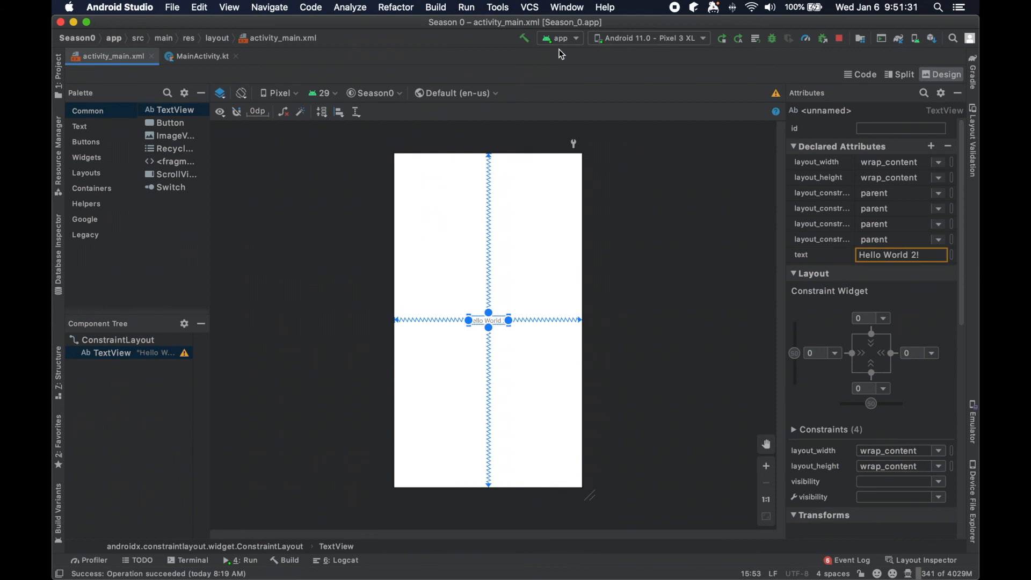
{"action": "mouse_move", "coordinate": [661, 170]}
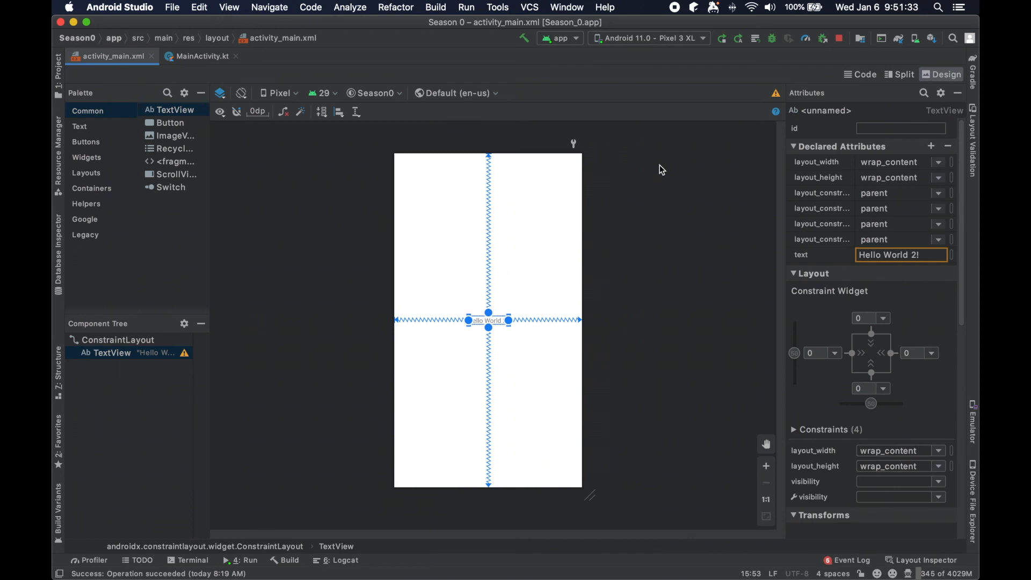
{"action": "mouse_move", "coordinate": [682, 199]}
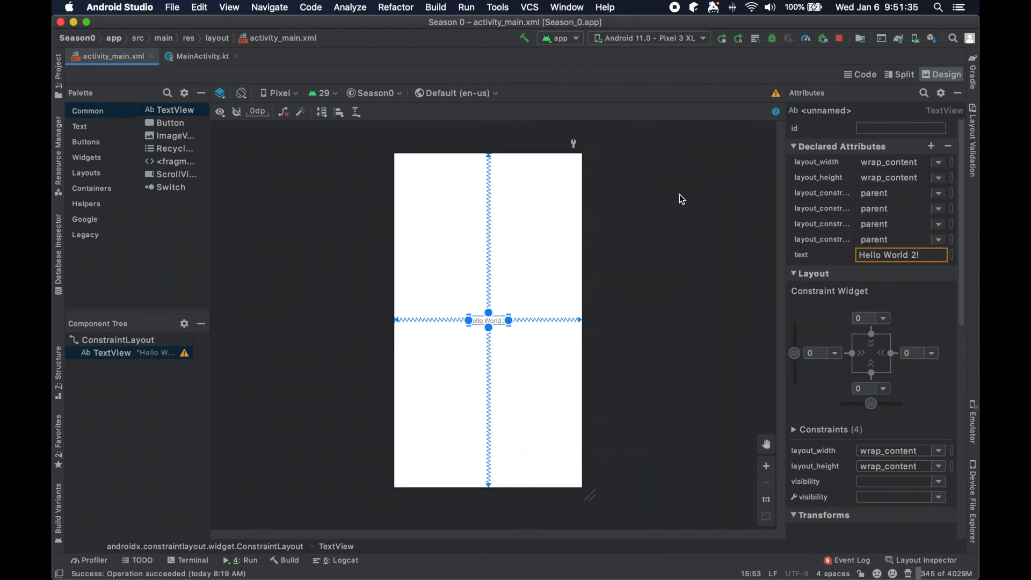
{"action": "mouse_move", "coordinate": [674, 202]}
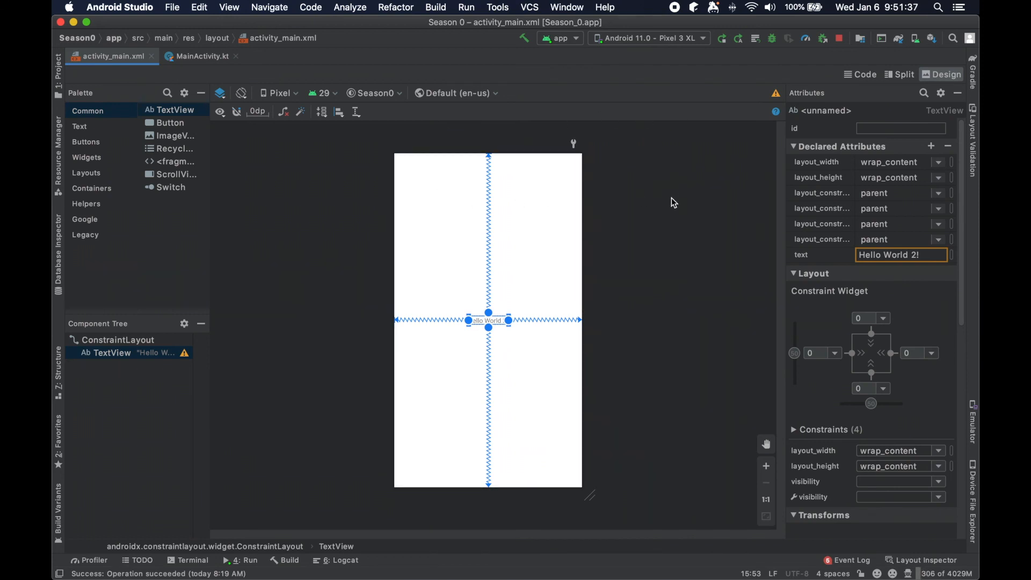
{"action": "mouse_move", "coordinate": [508, 309]}
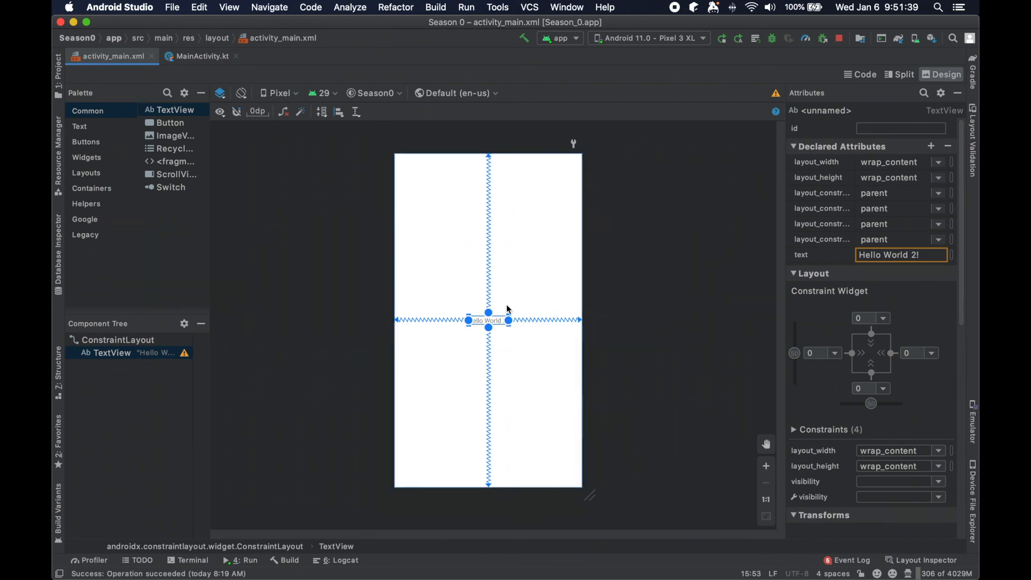
{"action": "mouse_move", "coordinate": [520, 283]}
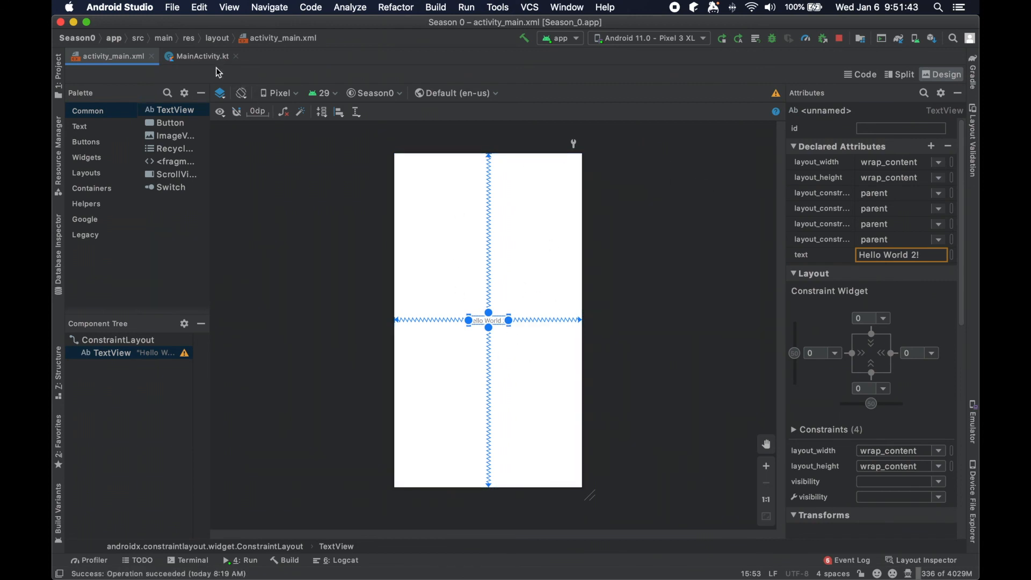
{"action": "left_click", "coordinate": [201, 56]}
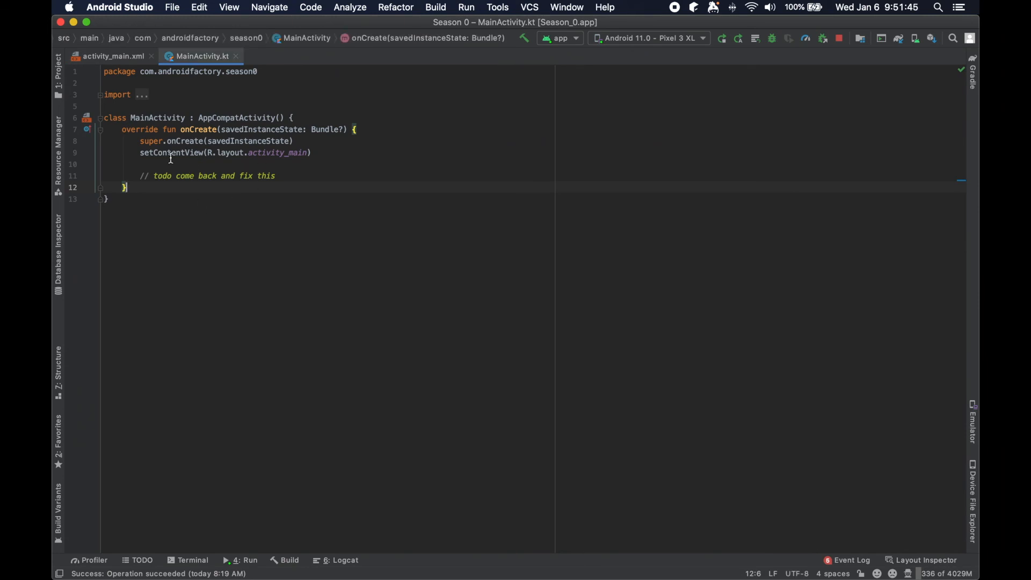
{"action": "left_click", "coordinate": [114, 55]}
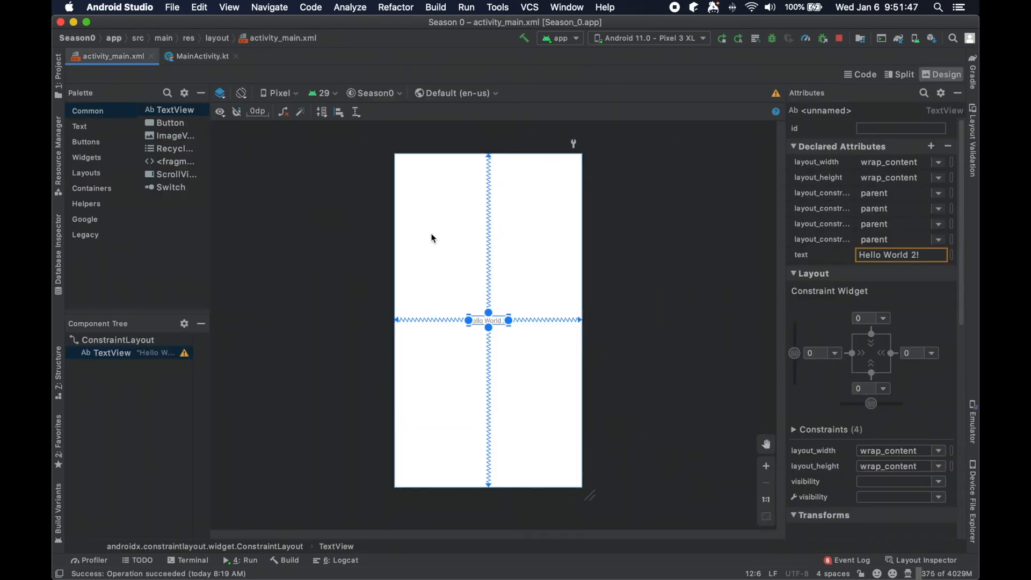
{"action": "mouse_move", "coordinate": [349, 238]}
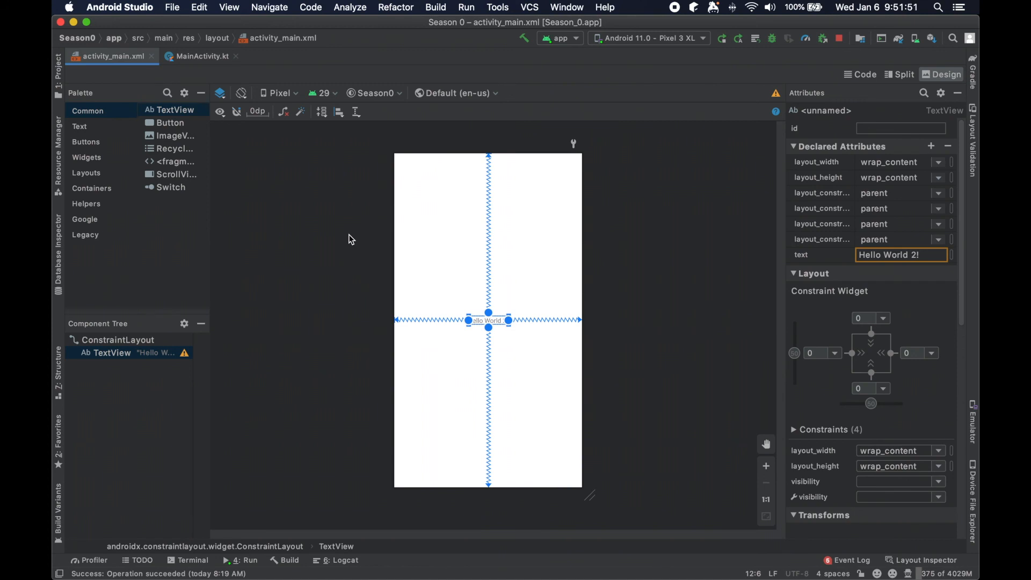
{"action": "mouse_move", "coordinate": [641, 257]}
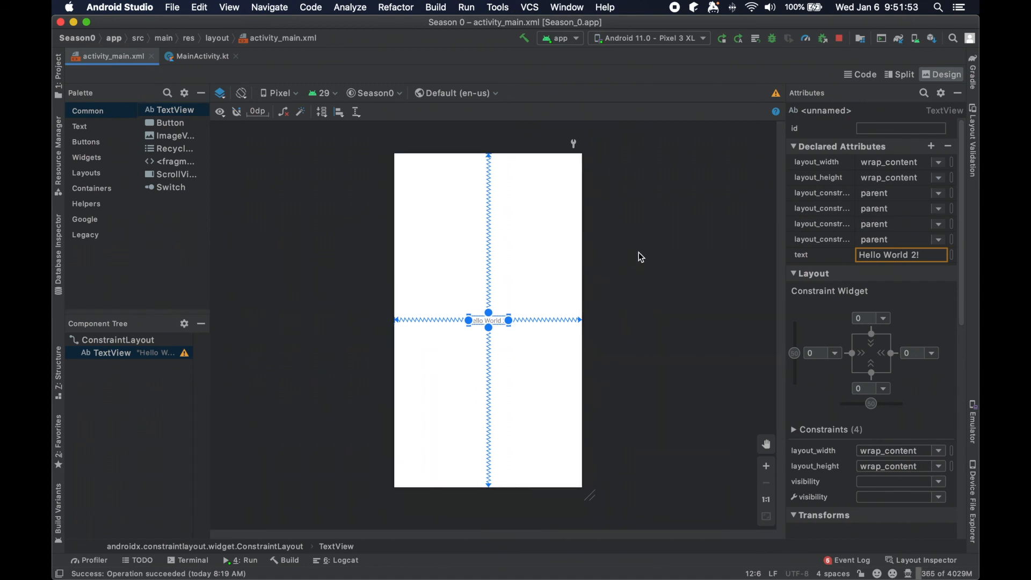
{"action": "mouse_move", "coordinate": [633, 255]}
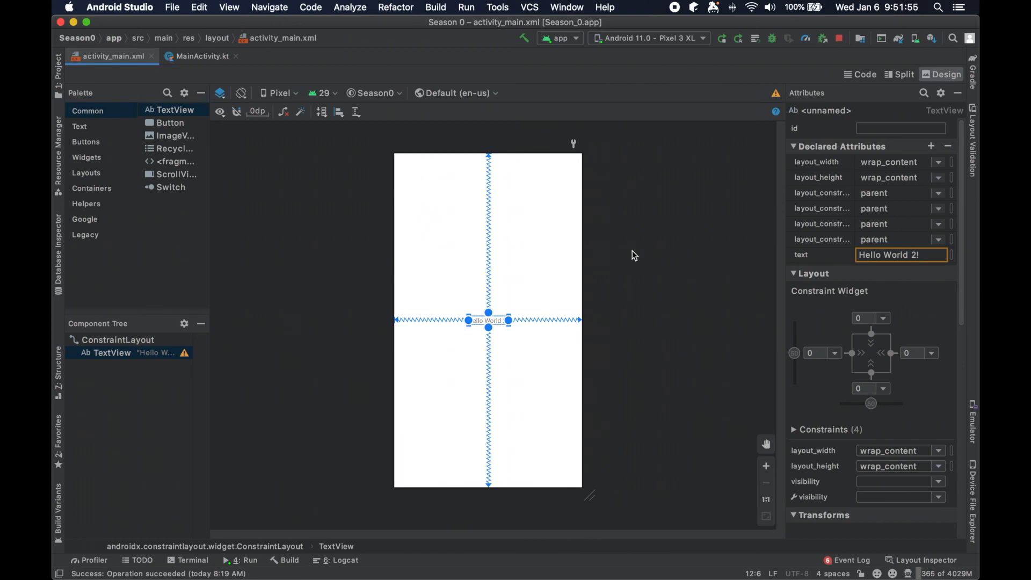